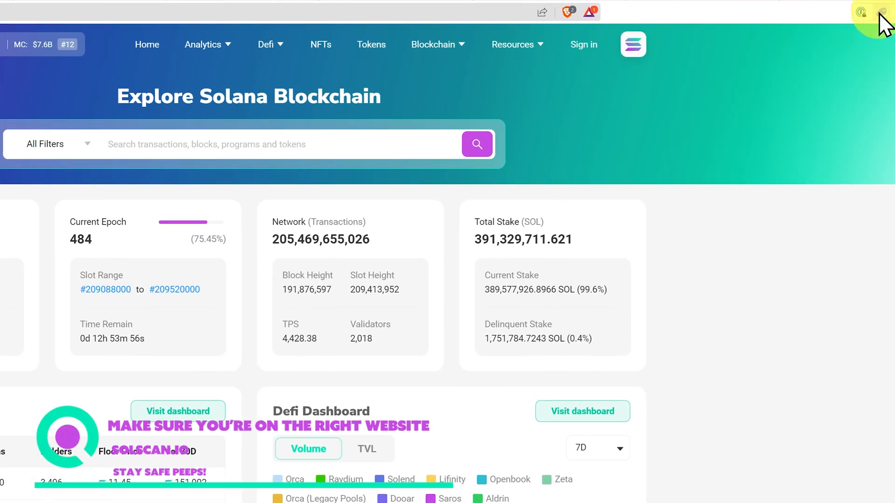
{"action": "left_click", "coordinate": [884, 11]}
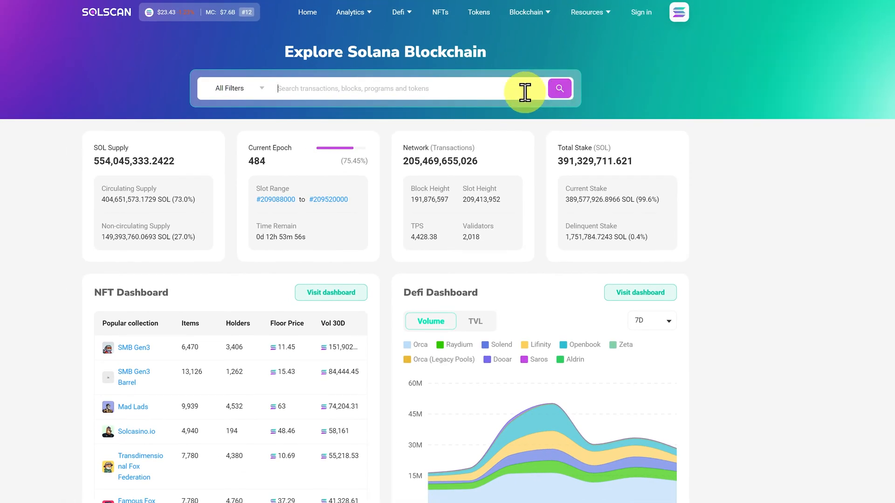
{"action": "type", "text": "5VFnYunNukt3xL3TkJaobUanHt3bLbeZeJcQ1tZvon8x"}
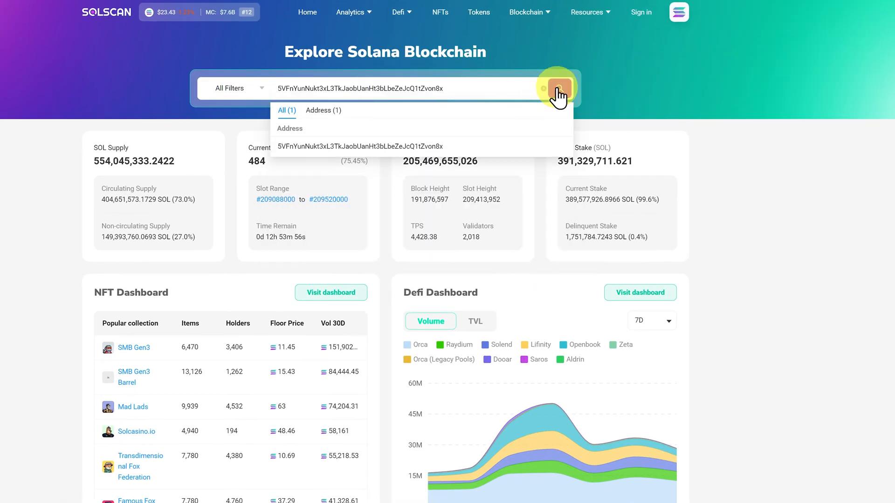
{"action": "left_click", "coordinate": [558, 89]}
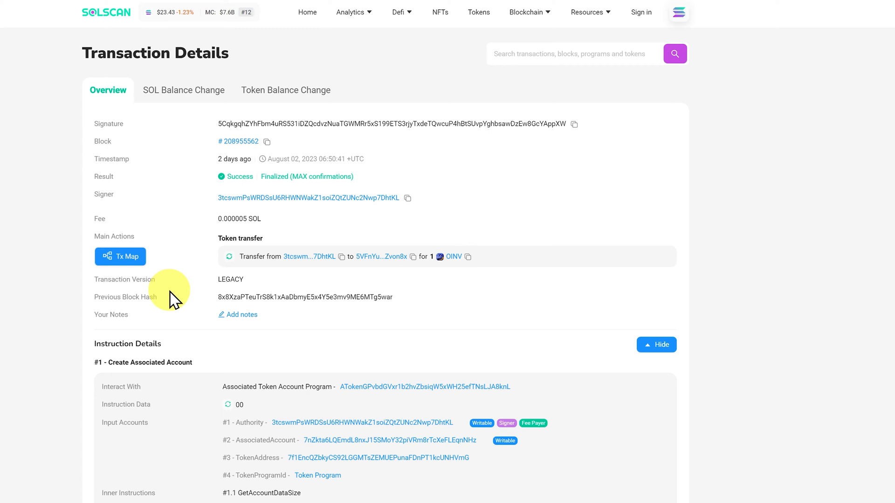
{"action": "mouse_move", "coordinate": [576, 124]}
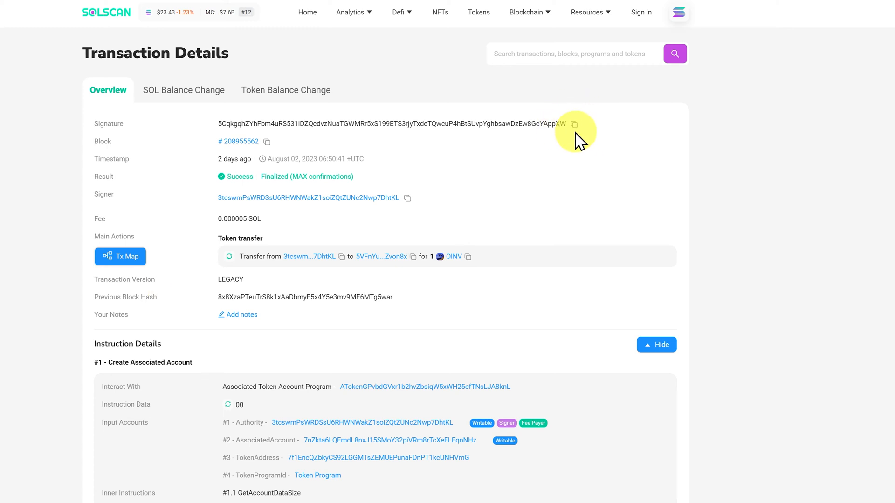
{"action": "mouse_move", "coordinate": [594, 134]}
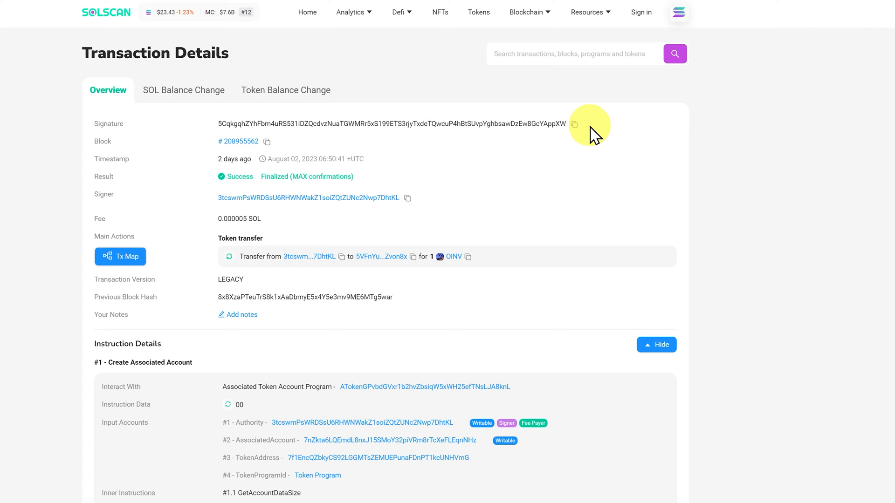
{"action": "mouse_move", "coordinate": [297, 145]}
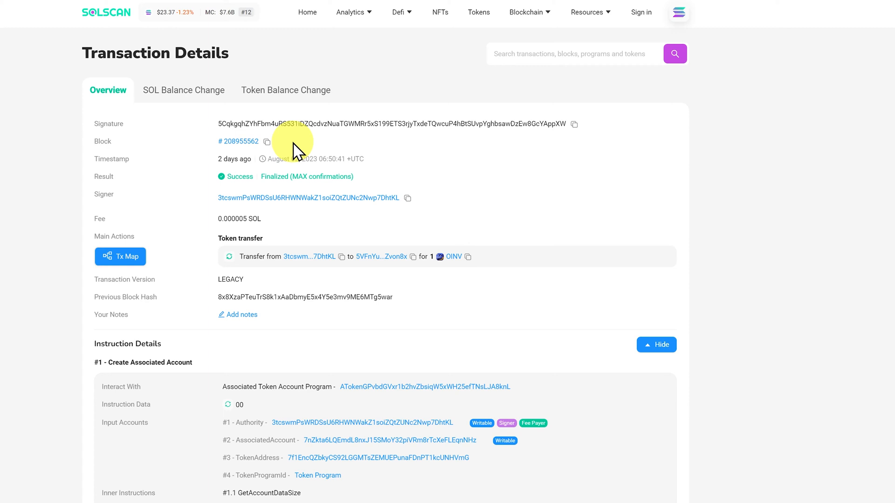
{"action": "mouse_move", "coordinate": [293, 159]}
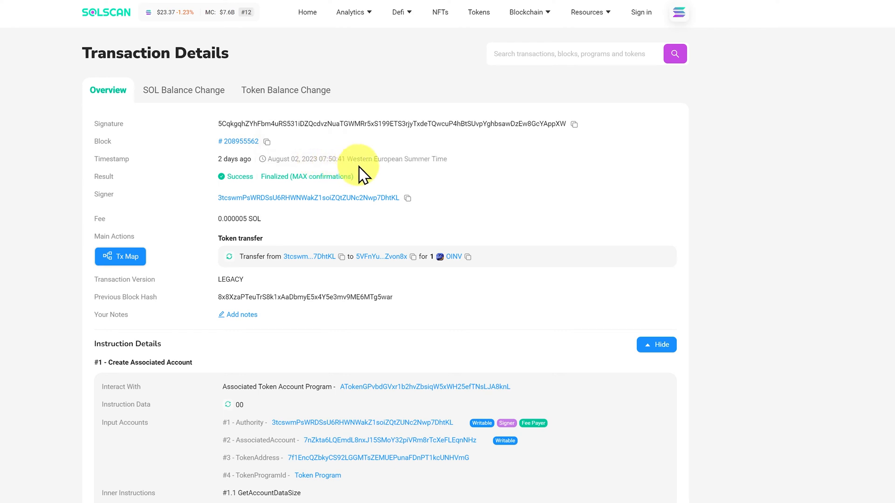
{"action": "mouse_move", "coordinate": [246, 188]}
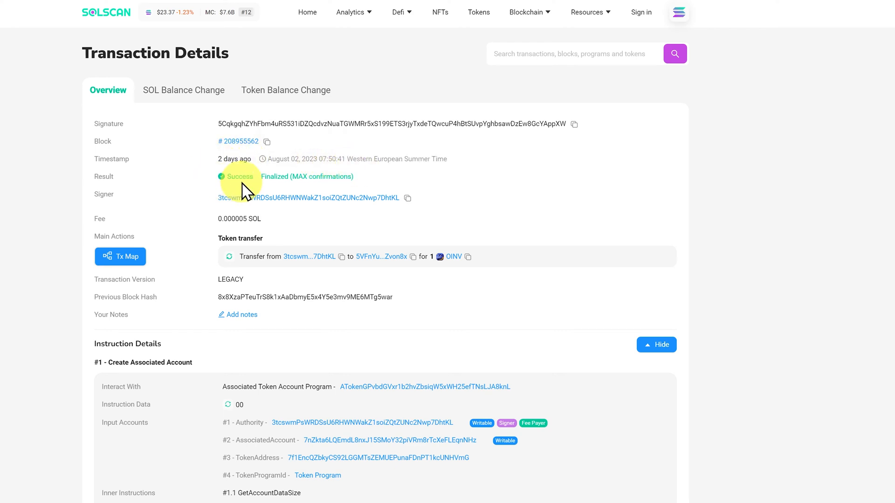
{"action": "mouse_move", "coordinate": [351, 205]}
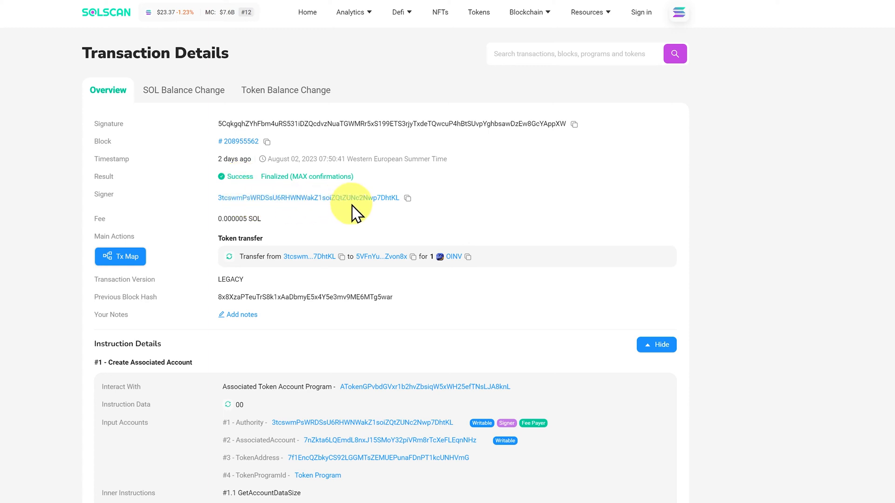
{"action": "mouse_move", "coordinate": [400, 215]}
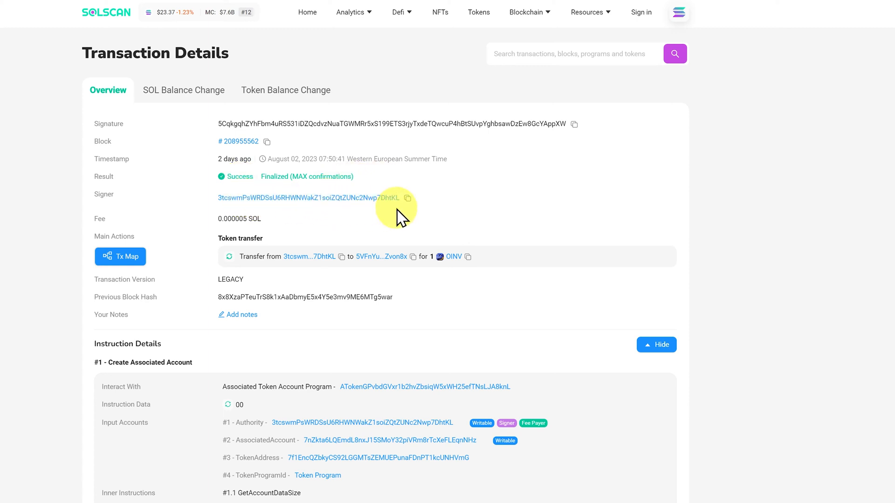
{"action": "mouse_move", "coordinate": [271, 226]}
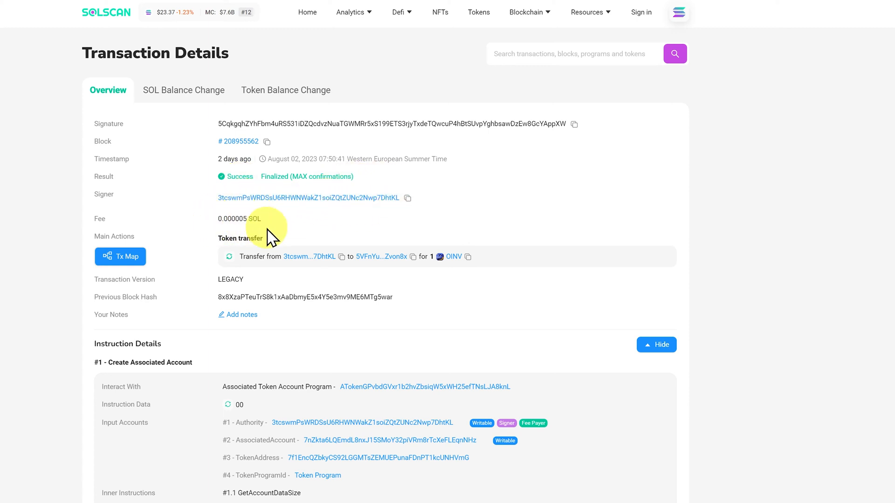
{"action": "mouse_move", "coordinate": [257, 250]}
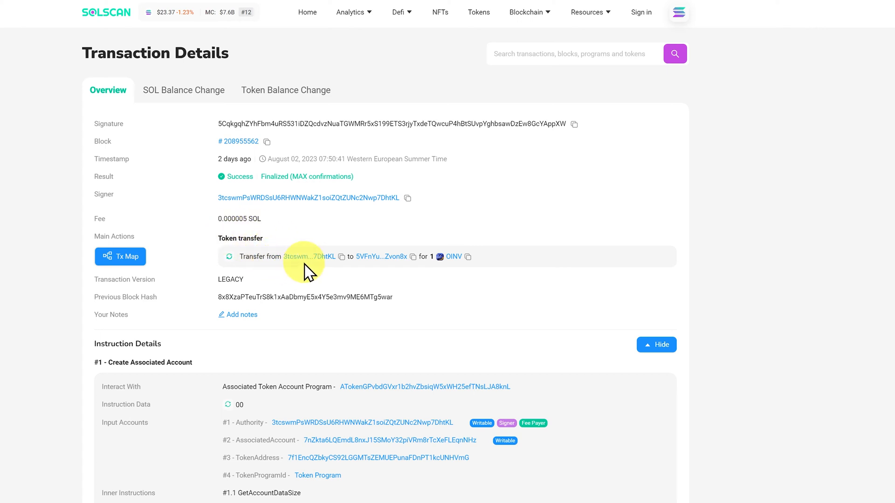
{"action": "mouse_move", "coordinate": [381, 256]}
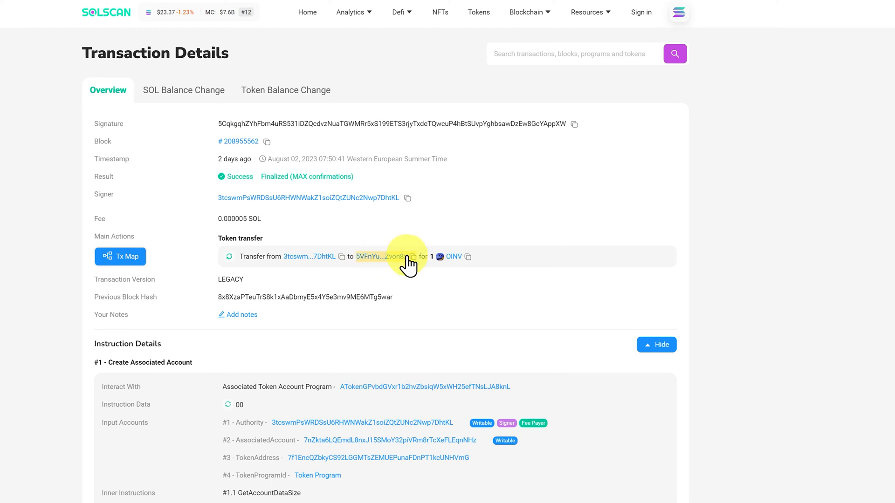
{"action": "mouse_move", "coordinate": [468, 257]}
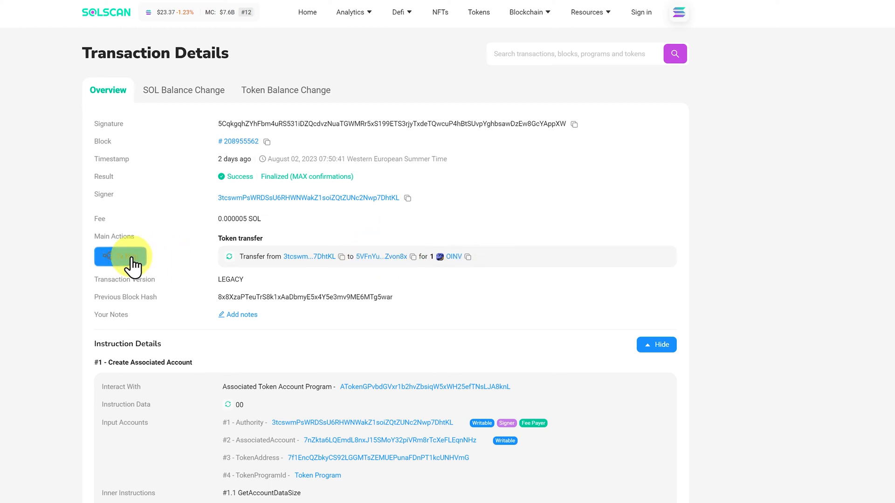
Show the 1 OINV transfer as a Tx Map, then bring up the browser wallet's collectibles.
{"action": "left_click", "coordinate": [120, 256]}
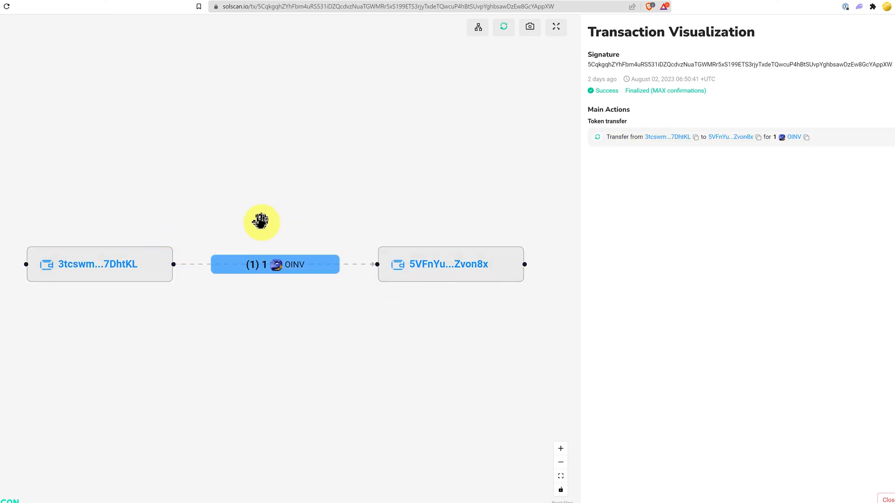
{"action": "left_click", "coordinate": [886, 6]}
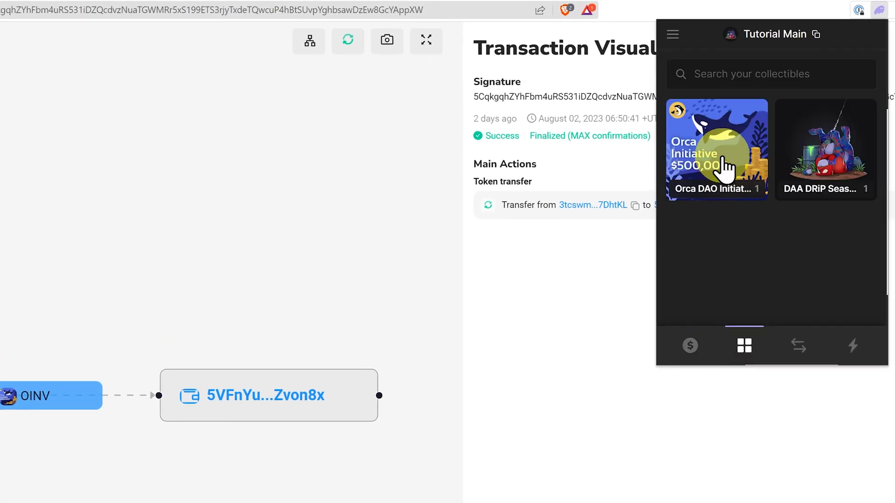
Burn the Orca DAO Initiative collectible via Burn Token and dismiss the success screen.
{"action": "left_click", "coordinate": [716, 149]}
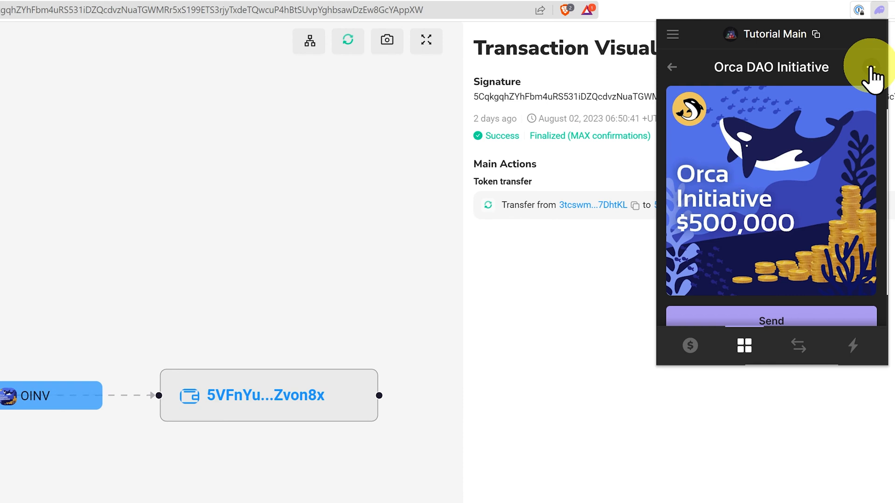
{"action": "left_click", "coordinate": [870, 67]}
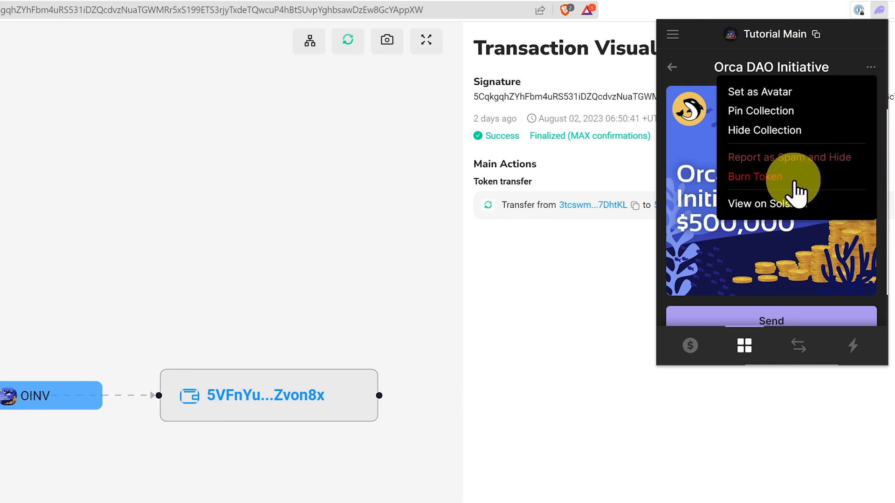
{"action": "left_click", "coordinate": [754, 176]}
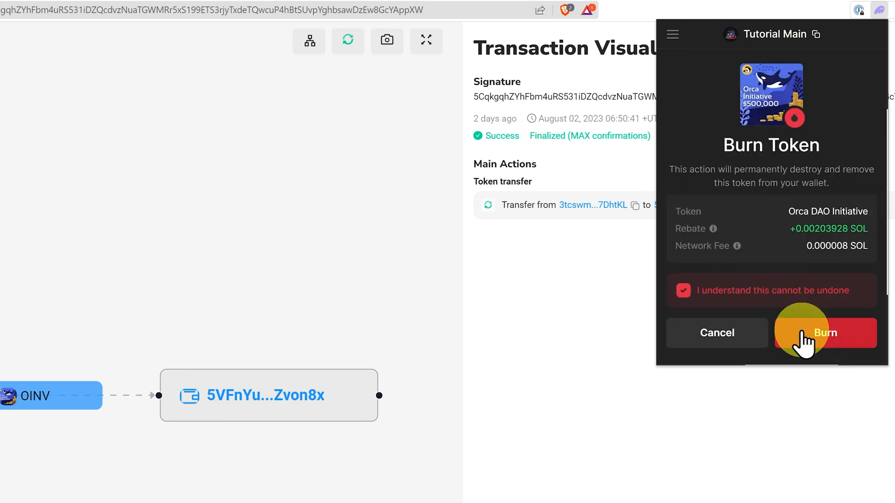
{"action": "left_click", "coordinate": [825, 333]}
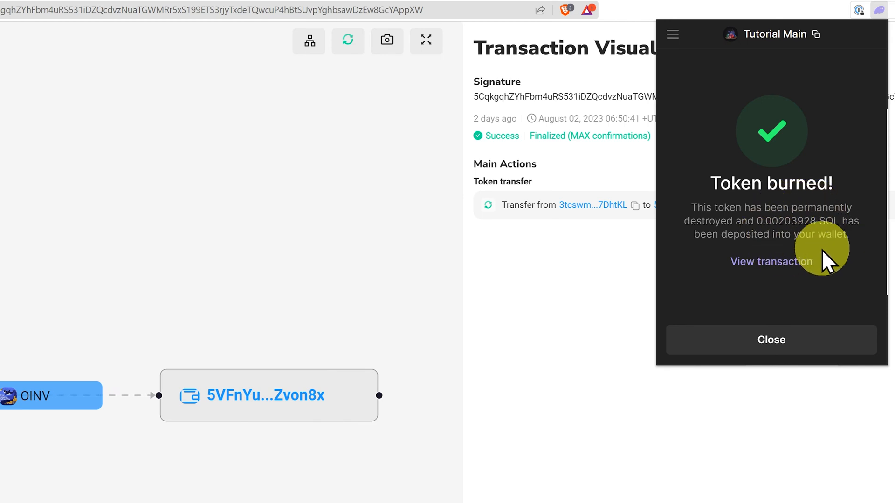
{"action": "left_click", "coordinate": [771, 339]}
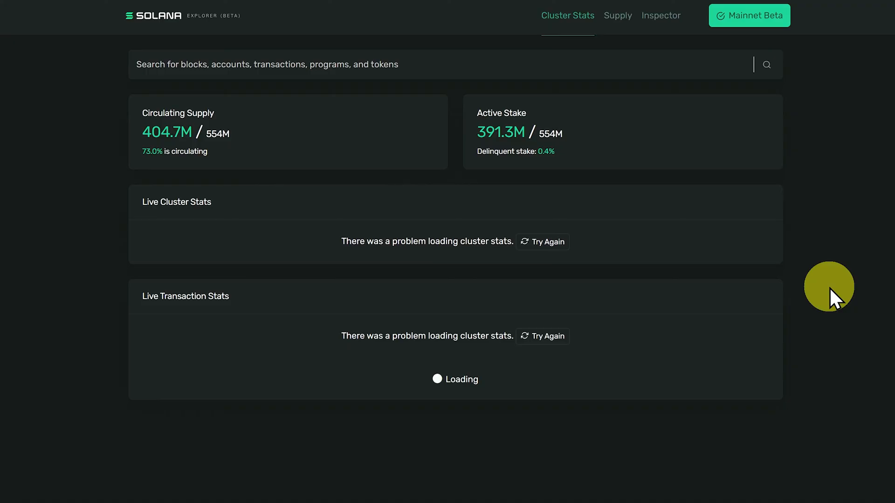
{"action": "mouse_move", "coordinate": [838, 299]}
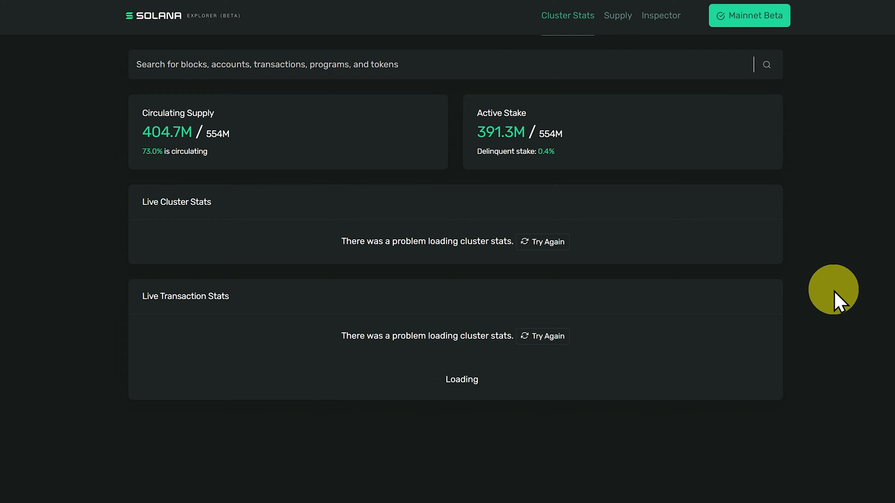
{"action": "left_click", "coordinate": [400, 64]}
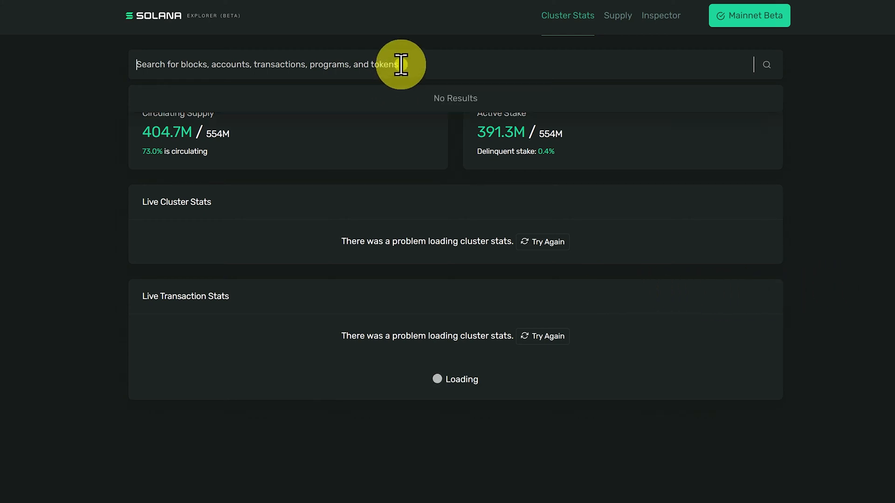
{"action": "type", "text": "5VFnYunNukt3xL3TkJaobUanHt3bLbeZeJcQ1tZvon8x"}
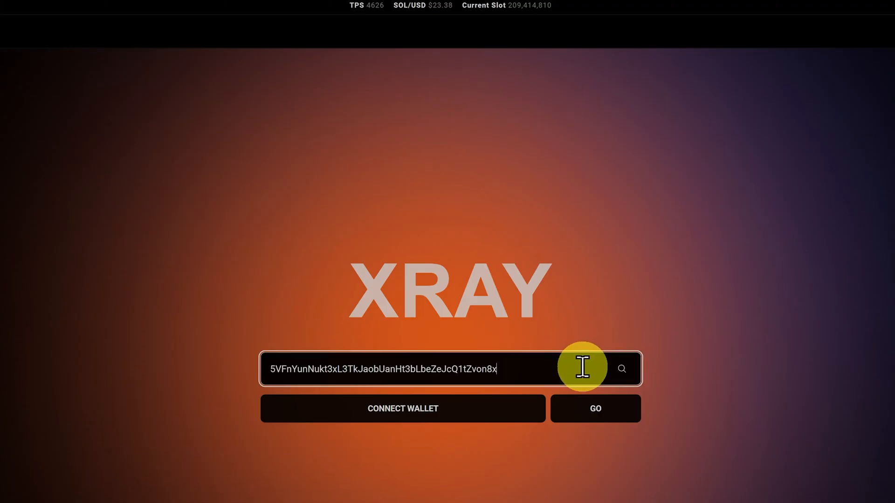
Load the wallet's XRAY history and expand Account Changes on the compressed Bubblegum transfer.
{"action": "left_click", "coordinate": [594, 408]}
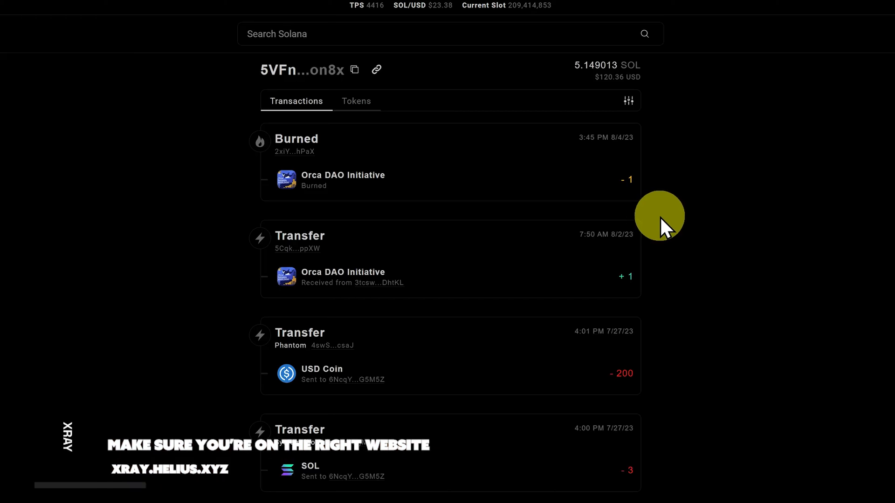
{"action": "scroll", "scroll_direction": "down", "scroll_amount": 3}
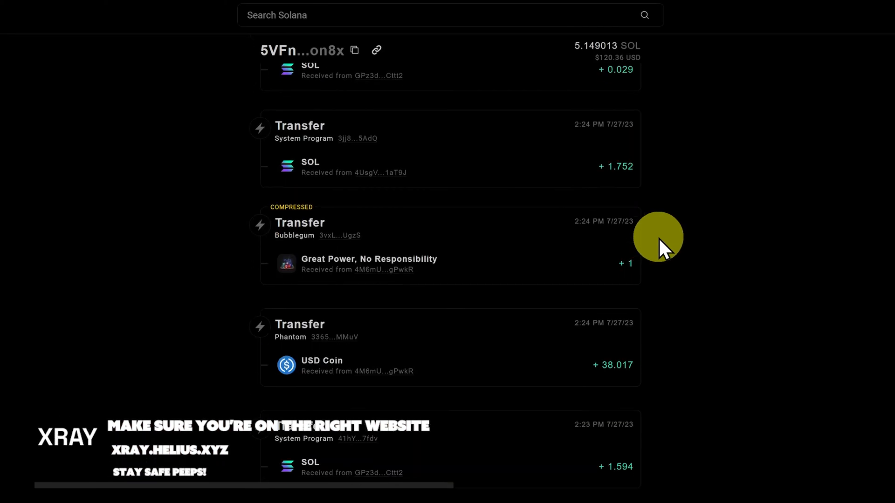
{"action": "scroll", "scroll_direction": "down", "scroll_amount": 3}
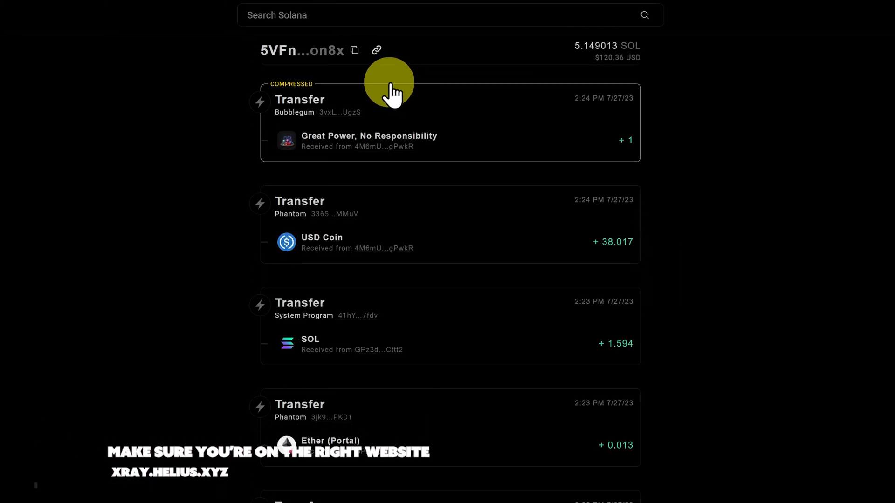
{"action": "mouse_move", "coordinate": [442, 160]}
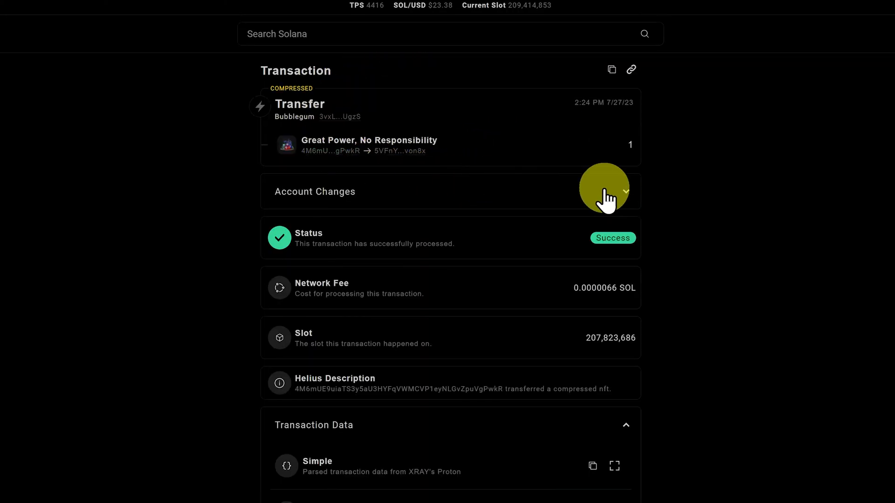
{"action": "left_click", "coordinate": [625, 191]}
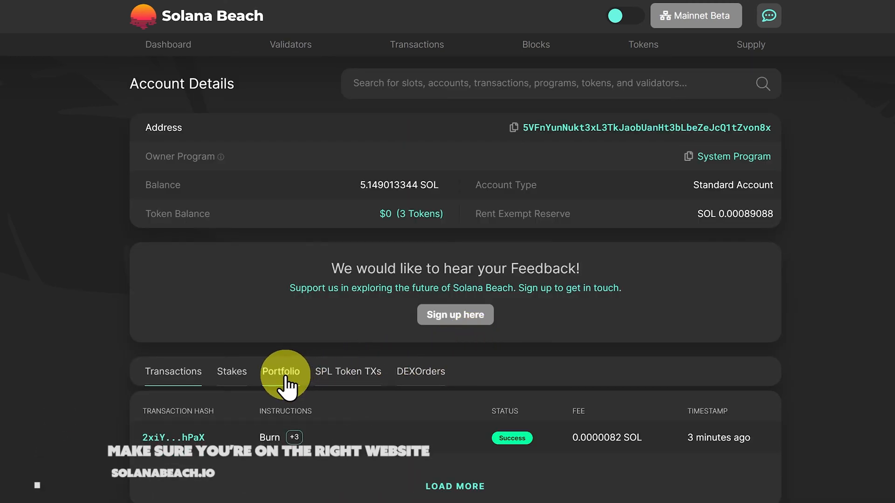
View the account's token portfolio and SPL Token TXs on Solana Beach.
{"action": "left_click", "coordinate": [348, 372]}
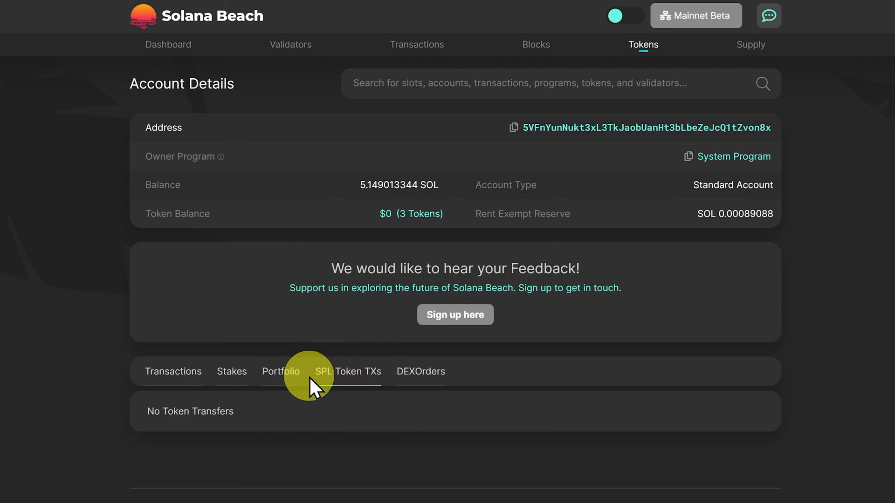
{"action": "left_click", "coordinate": [163, 45]}
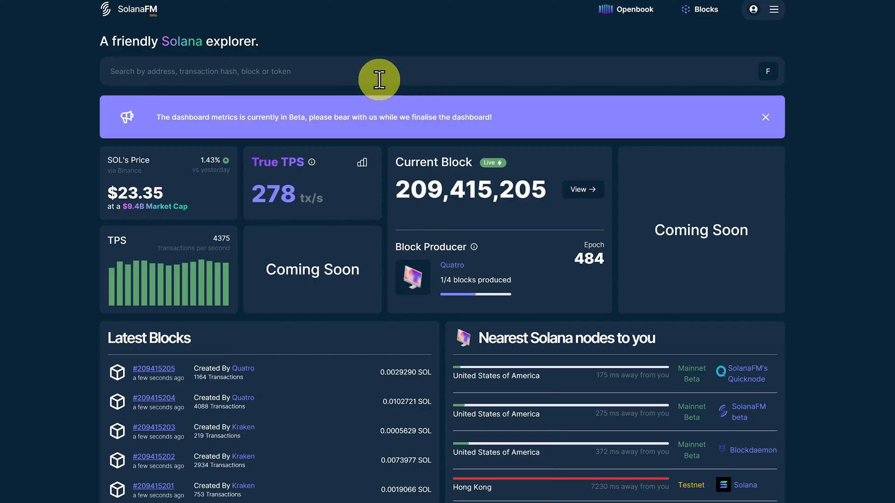
Search the wallet address in SolanaFM and show the account's Transfers.
{"action": "type", "text": "5VFnYunNukt3xL3TkJaobUanHt3bLbeZeJcQ1tZvon8x"}
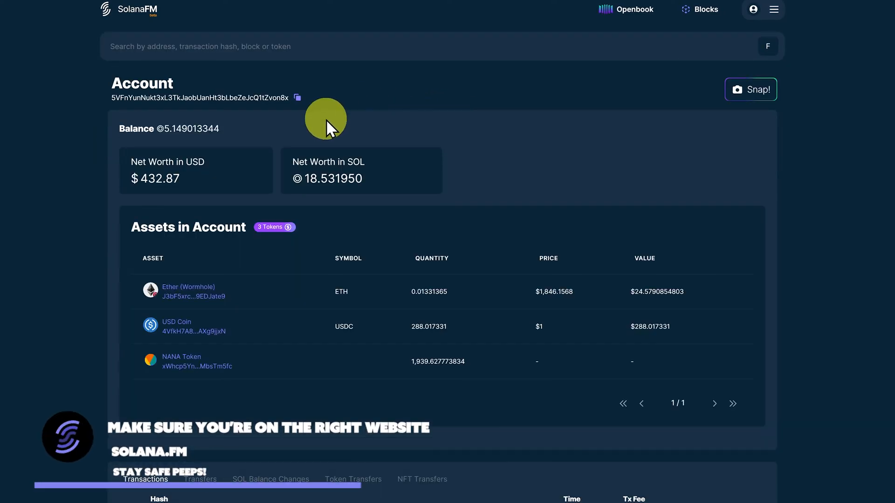
{"action": "mouse_move", "coordinate": [312, 182]}
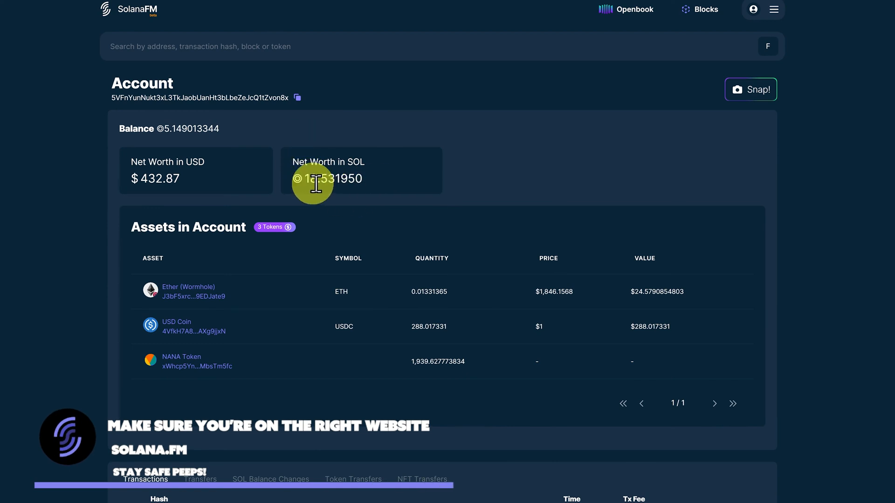
{"action": "scroll", "scroll_direction": "down", "scroll_amount": 3}
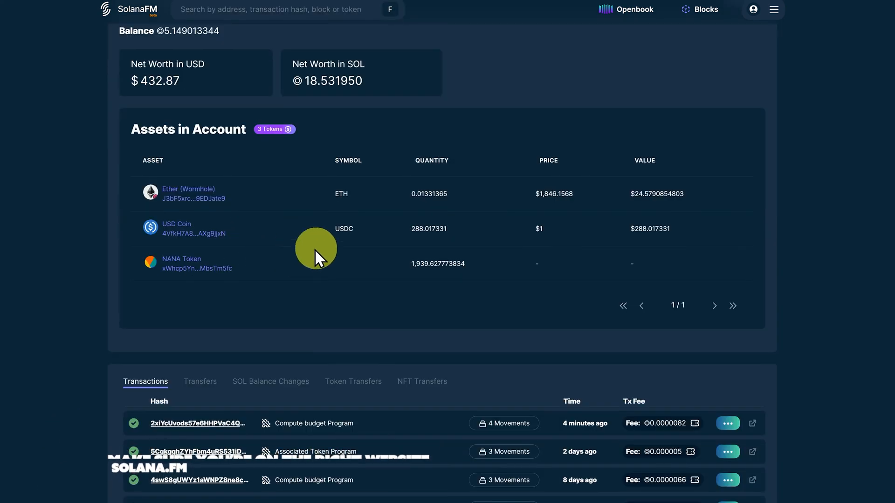
{"action": "scroll", "scroll_direction": "down", "scroll_amount": 3}
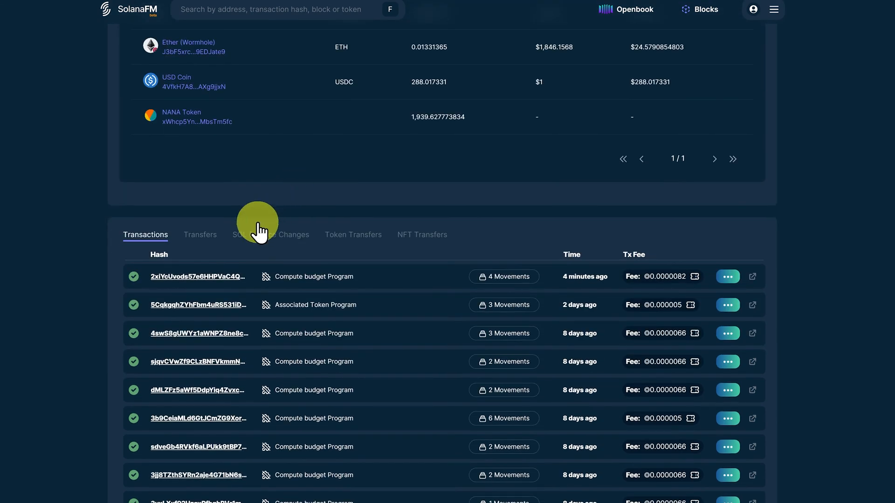
{"action": "left_click", "coordinate": [200, 235]}
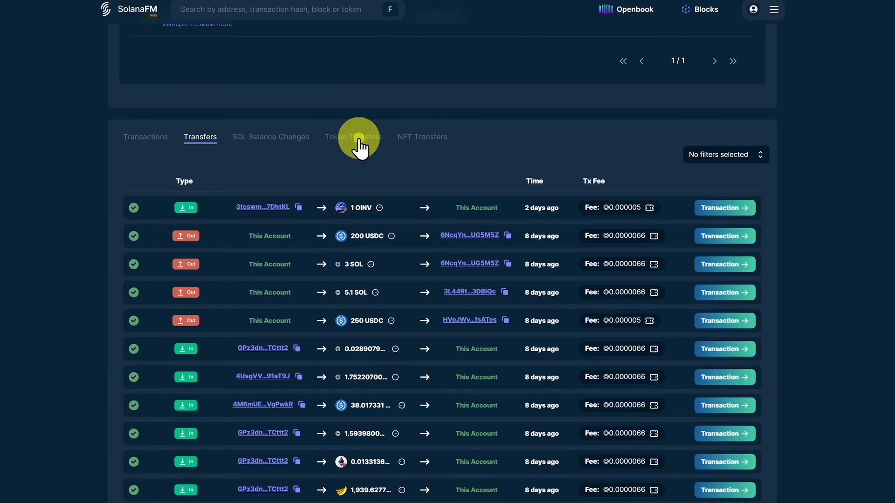
Review the account's NFT Transfers and SOL Balance Changes, then return to Solscan.
{"action": "left_click", "coordinate": [422, 136]}
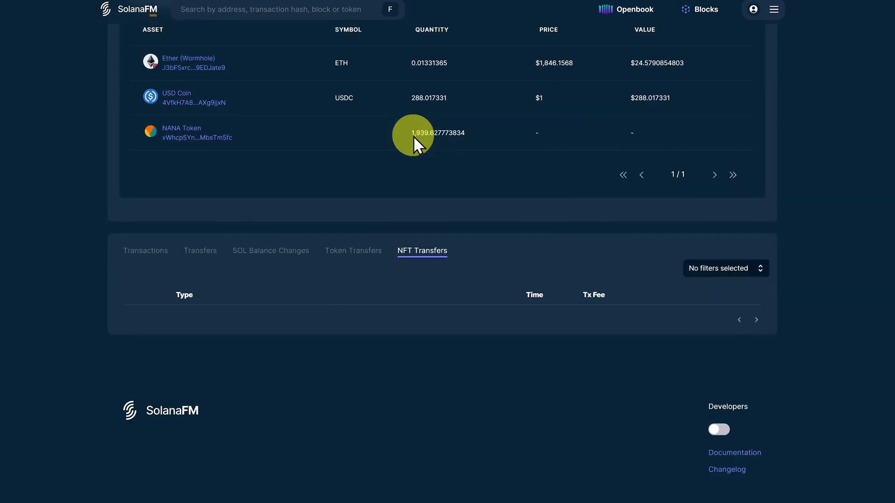
{"action": "mouse_move", "coordinate": [508, 299]}
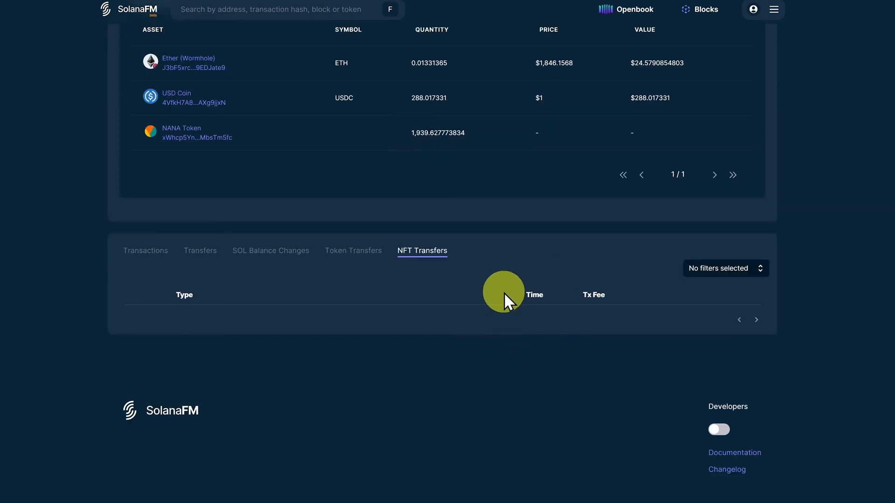
{"action": "left_click", "coordinate": [271, 136]}
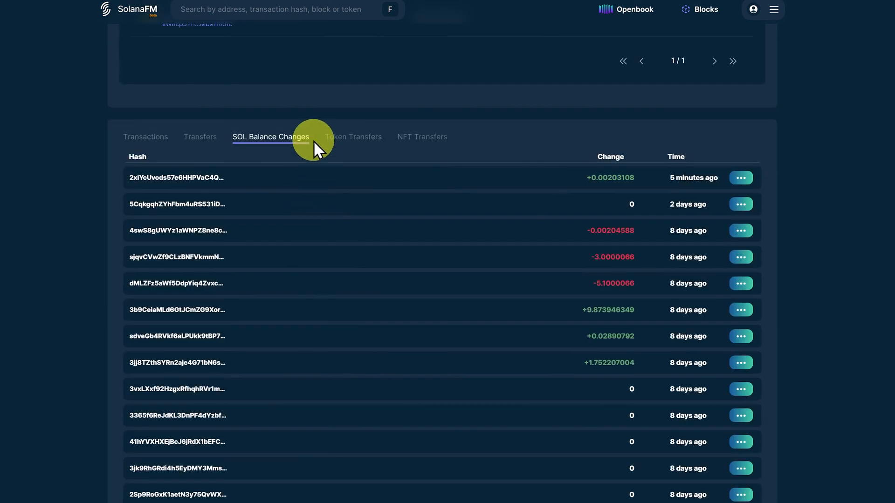
{"action": "left_click", "coordinate": [128, 10]}
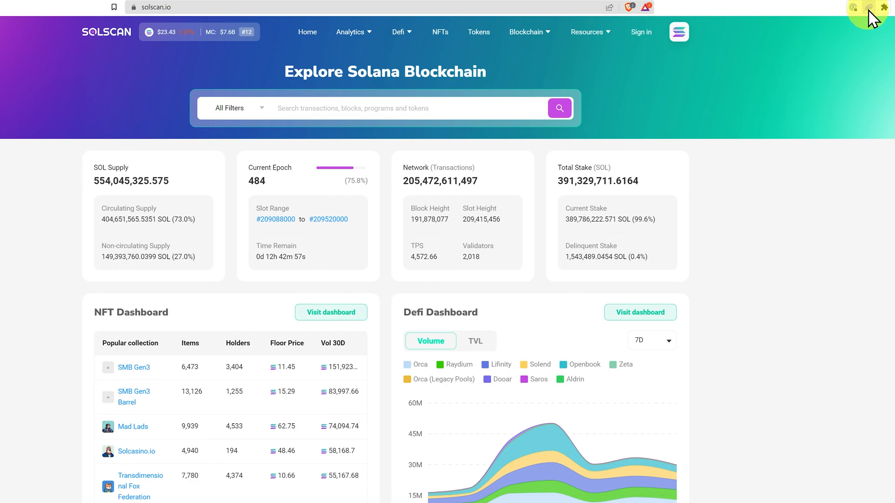
From Phantom activity, open the -200 USDC send and view it on Solscan.
{"action": "left_click", "coordinate": [869, 6]}
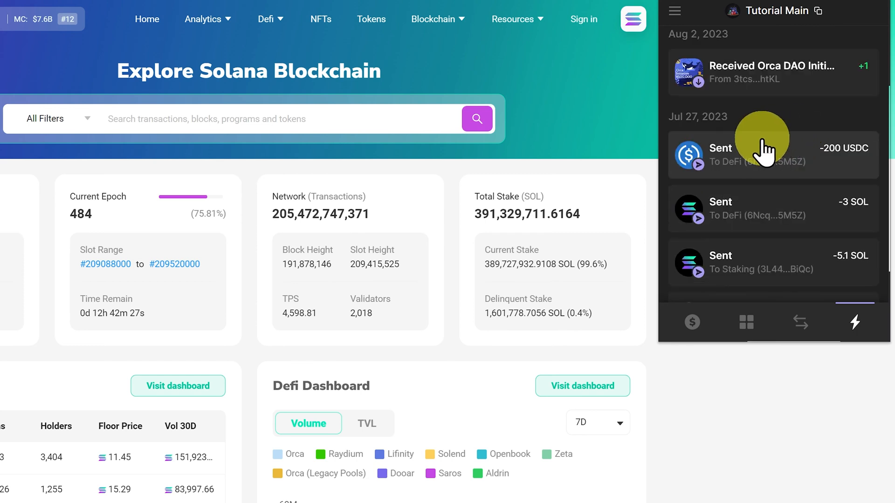
{"action": "mouse_move", "coordinate": [790, 151]}
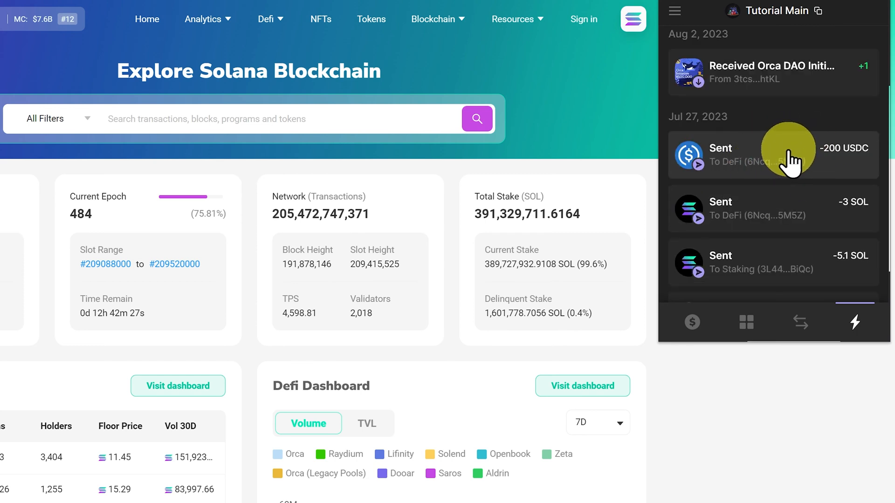
{"action": "left_click", "coordinate": [773, 155]}
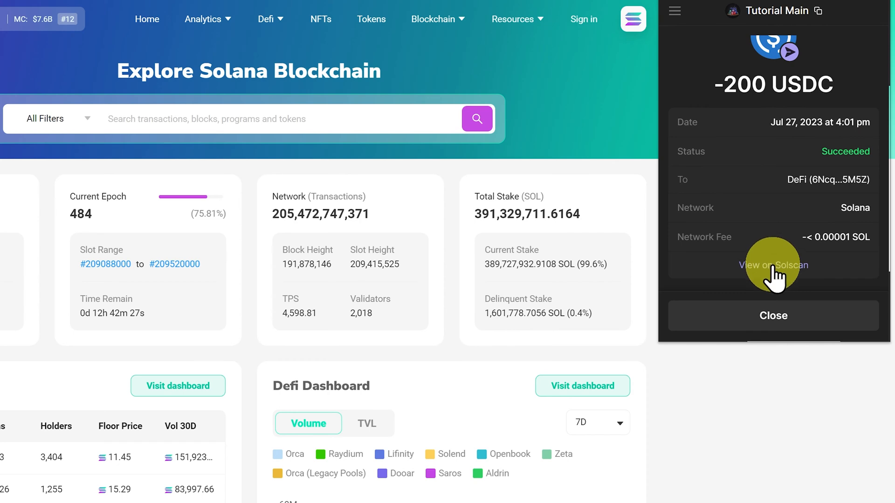
{"action": "left_click", "coordinate": [774, 265]}
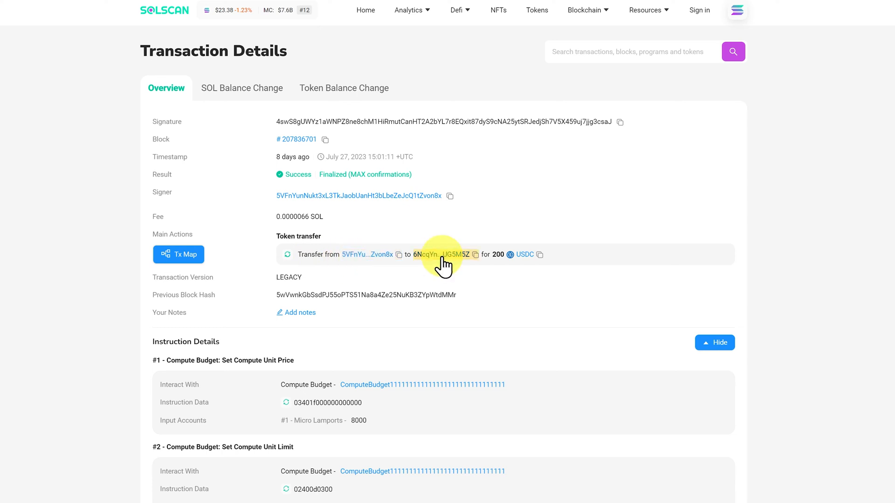
{"action": "mouse_move", "coordinate": [540, 254]}
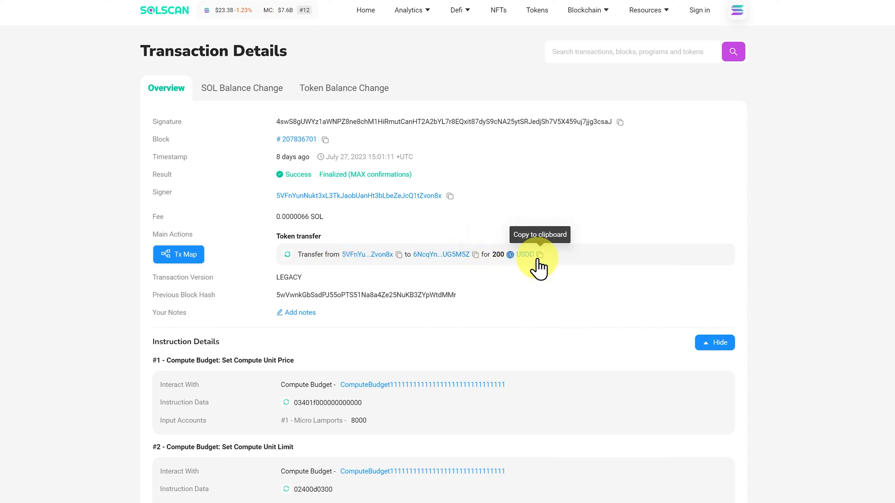
Show the transfer's SOL Balance Change and open the 3Ymomij… account that received 0.00203928 SOL.
{"action": "left_click", "coordinate": [241, 88]}
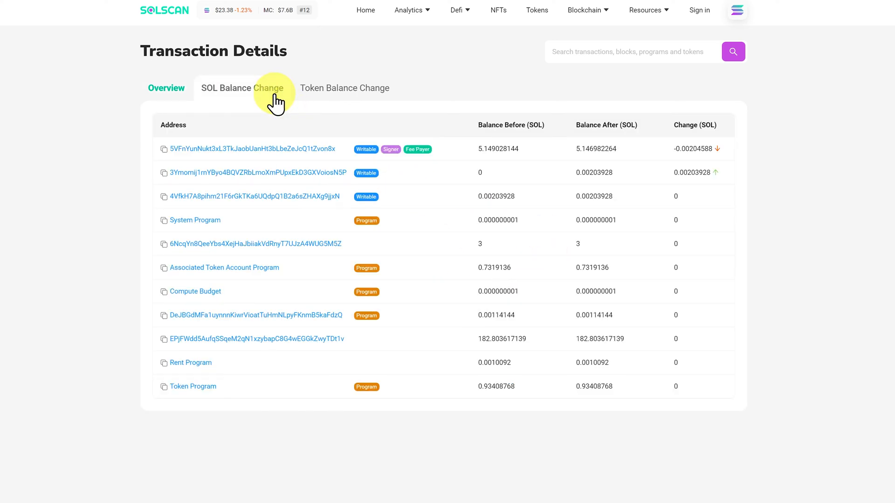
{"action": "left_click", "coordinate": [242, 87]}
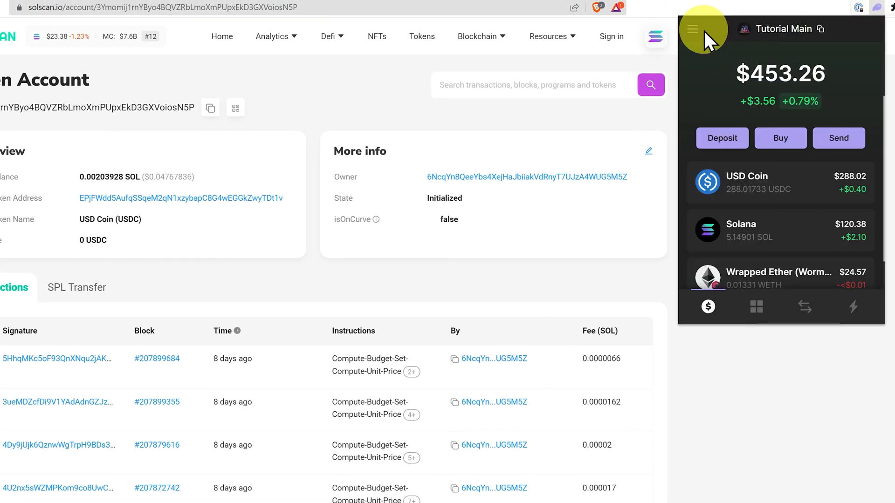
Switch Phantom to the DeFi account and scroll through its recent activity.
{"action": "left_click", "coordinate": [693, 29]}
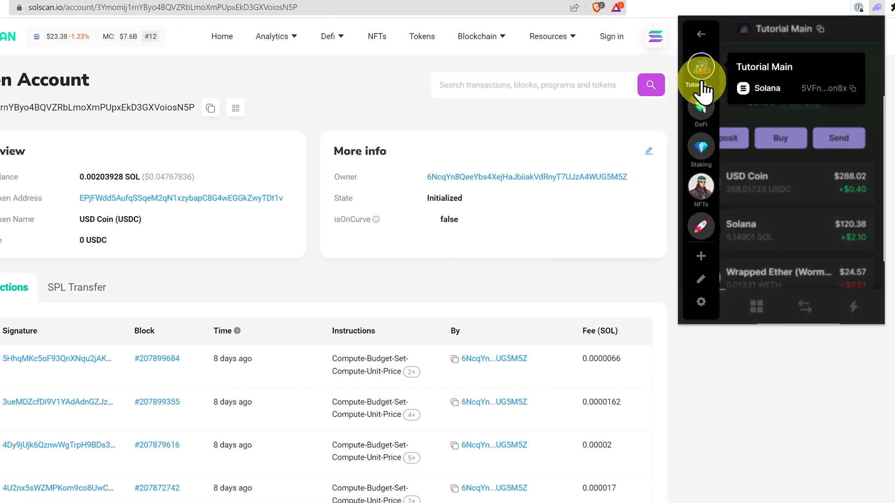
{"action": "left_click", "coordinate": [700, 118]}
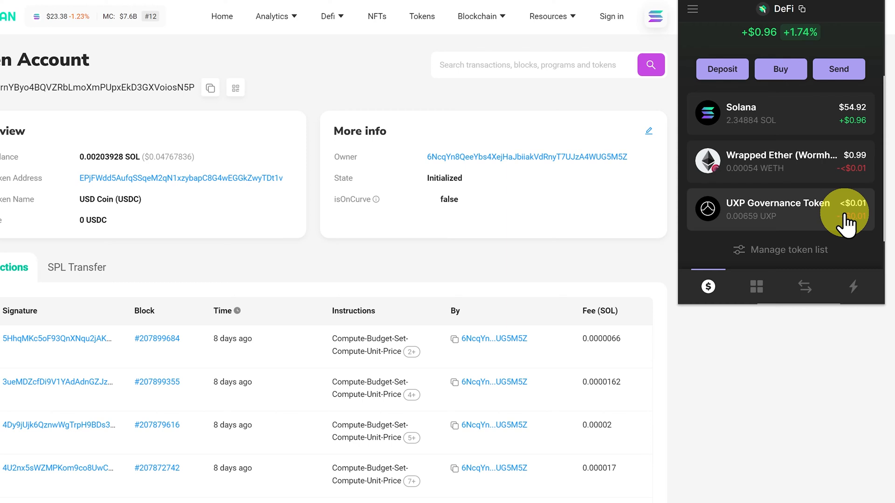
{"action": "left_click", "coordinate": [853, 286]}
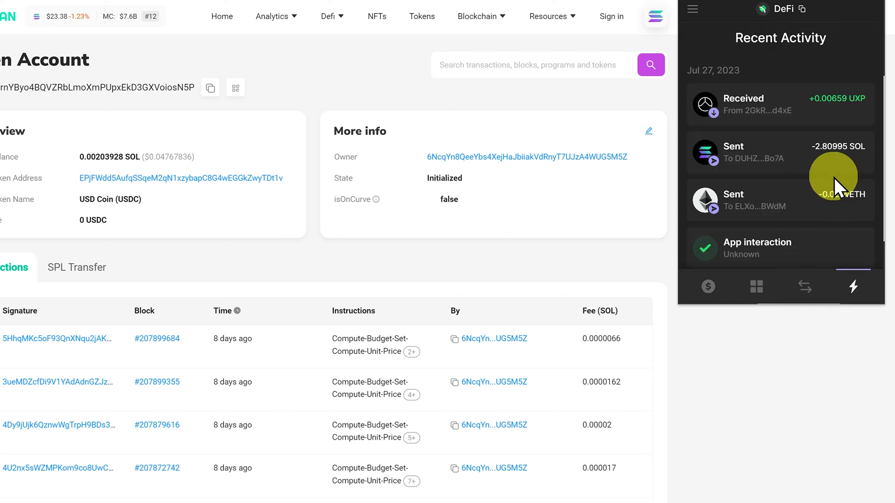
{"action": "scroll", "scroll_direction": "down", "scroll_amount": 3}
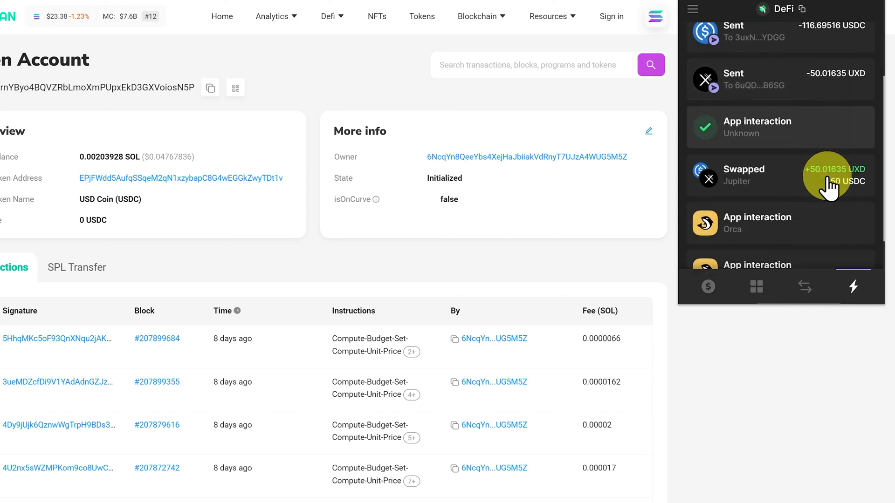
{"action": "scroll", "scroll_direction": "down", "scroll_amount": 3}
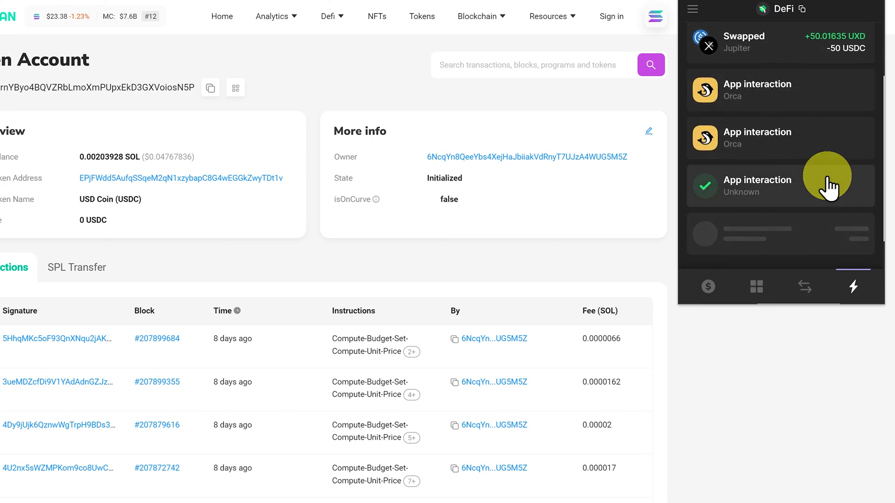
{"action": "scroll", "scroll_direction": "down", "scroll_amount": 3}
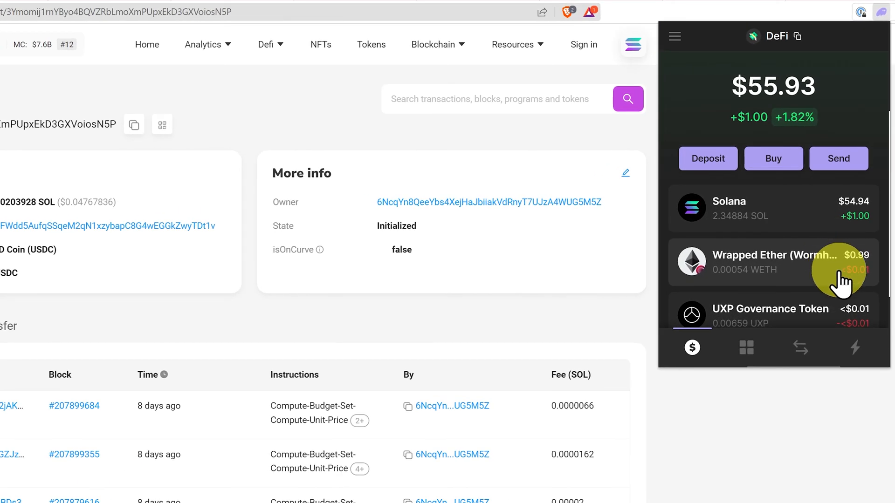
{"action": "scroll", "scroll_direction": "down", "scroll_amount": 3}
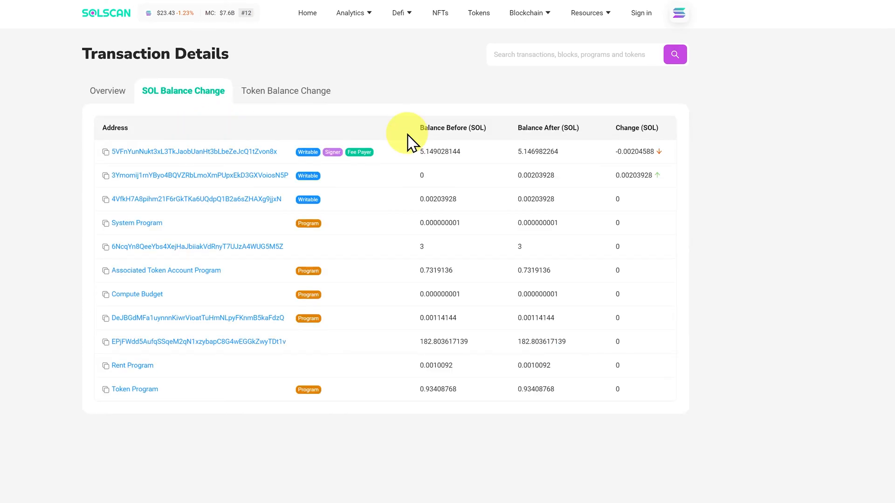
{"action": "mouse_move", "coordinate": [529, 176]}
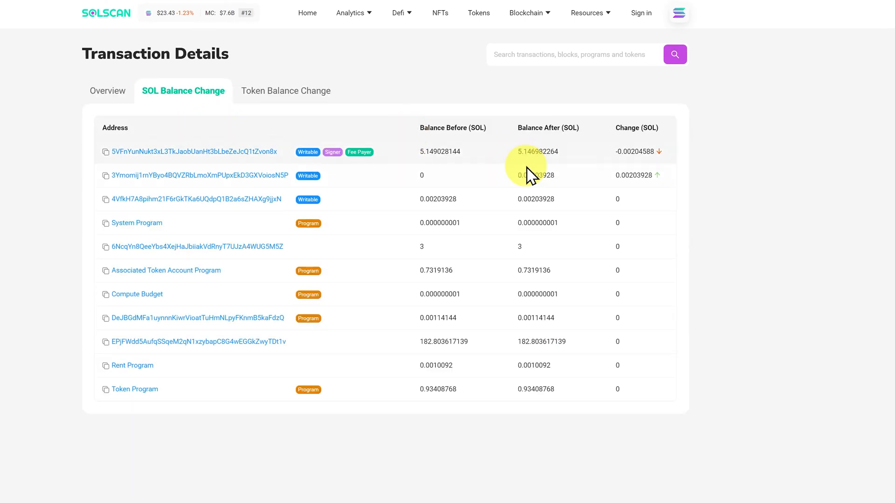
{"action": "mouse_move", "coordinate": [565, 189]}
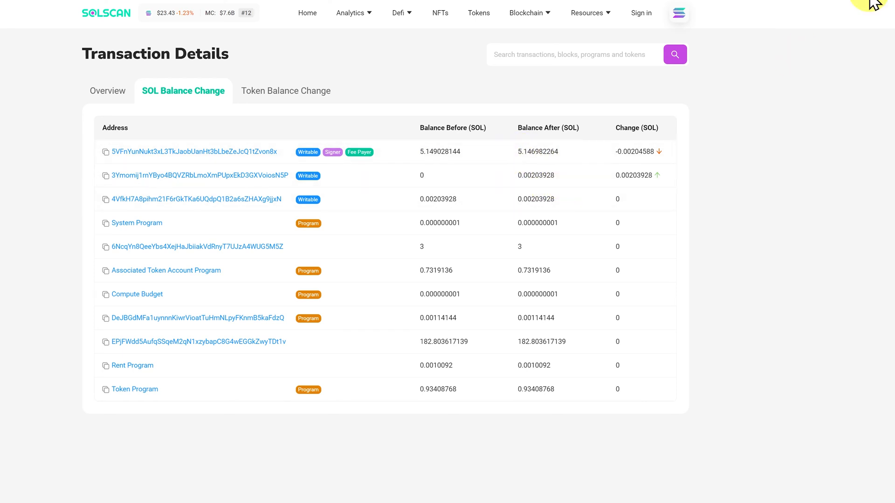
Check the 200 USDC transfer's token balance changes, then open the Jupiter USDC-to-UXD swap from the wallet.
{"action": "left_click", "coordinate": [679, 12]}
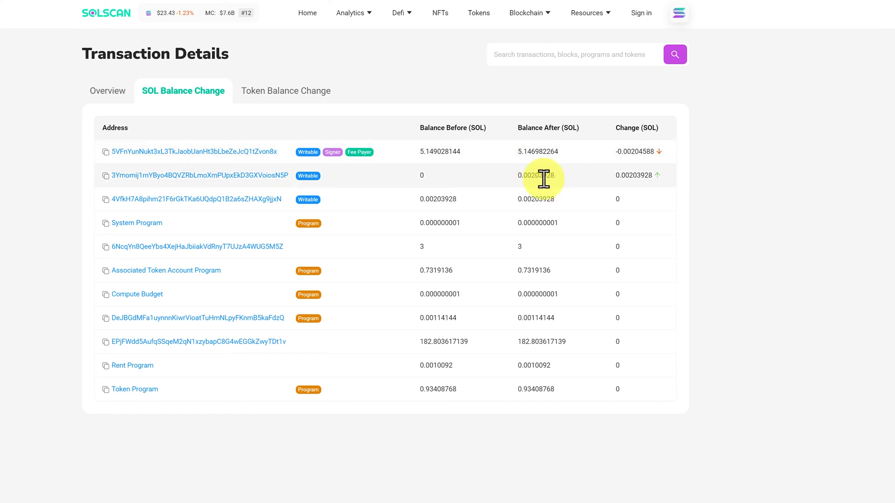
{"action": "mouse_move", "coordinate": [301, 96]}
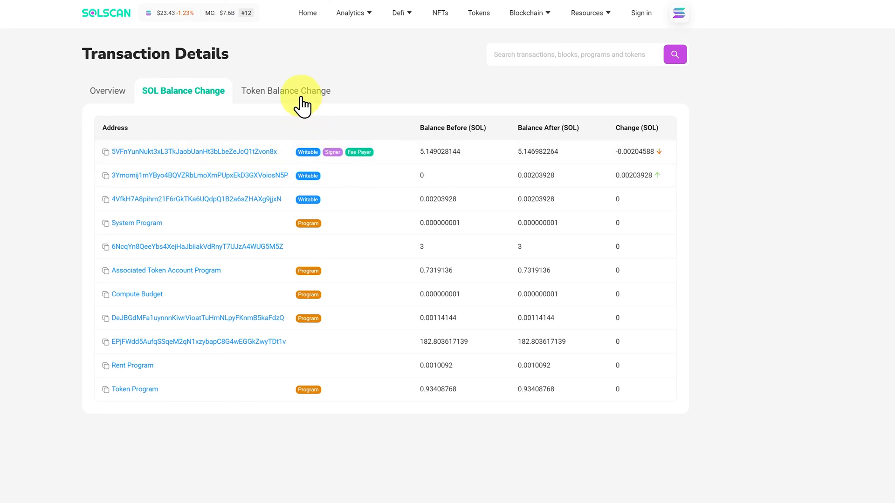
{"action": "left_click", "coordinate": [285, 90]}
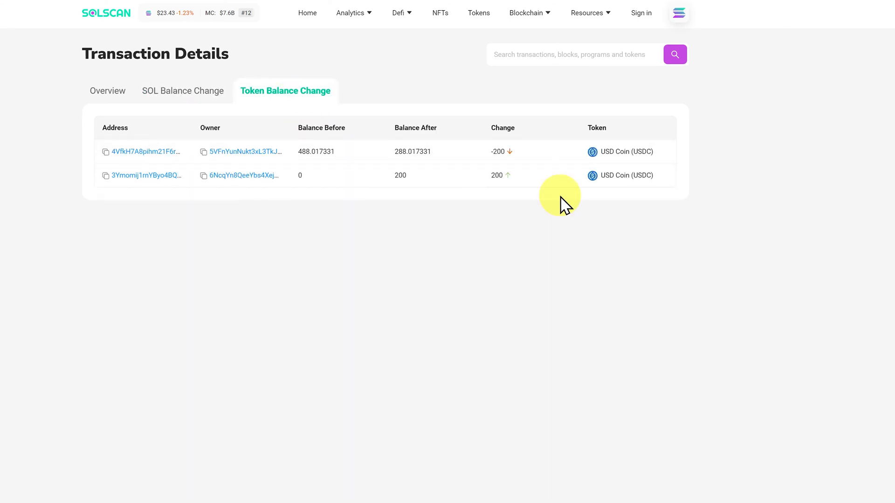
{"action": "mouse_move", "coordinate": [579, 145]}
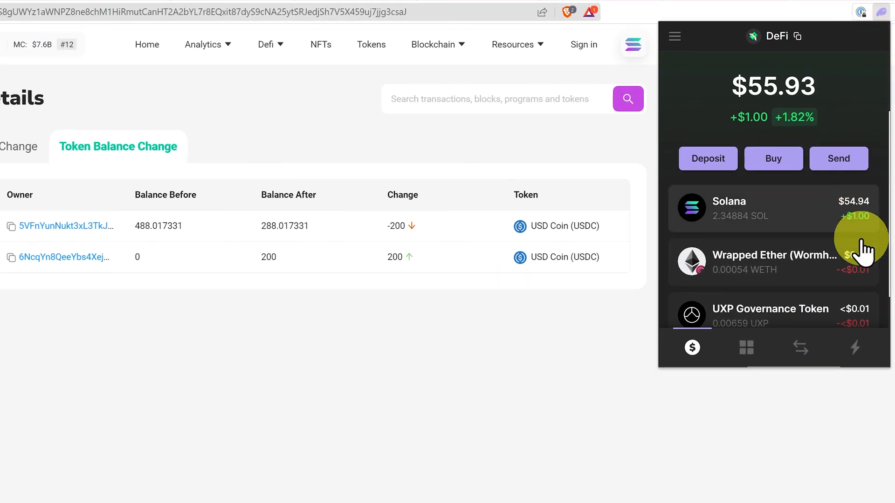
{"action": "left_click", "coordinate": [855, 348]}
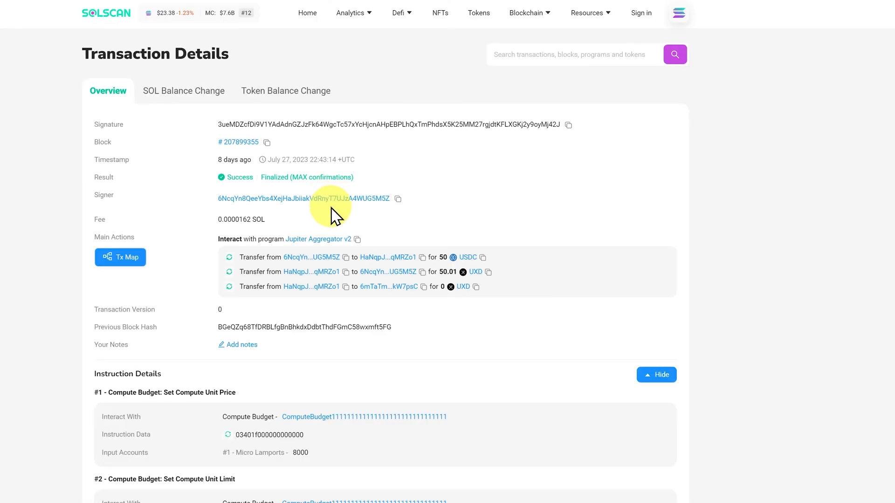
{"action": "mouse_move", "coordinate": [372, 236]}
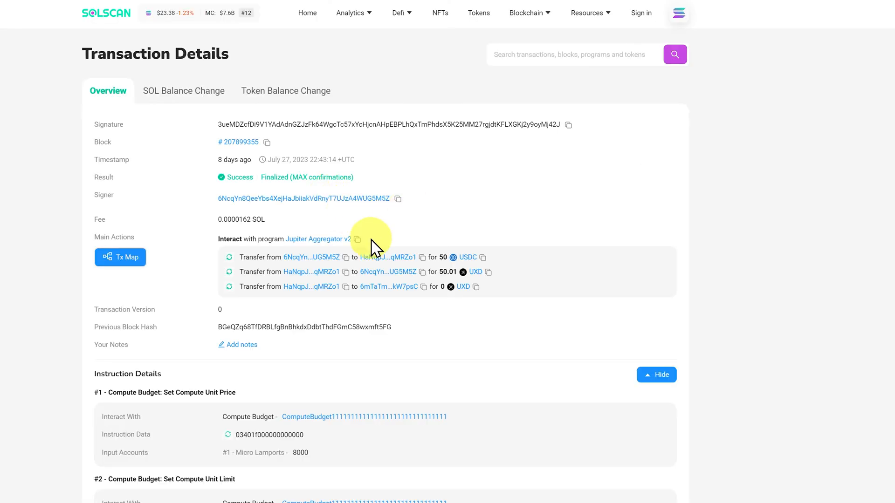
{"action": "mouse_move", "coordinate": [337, 250]}
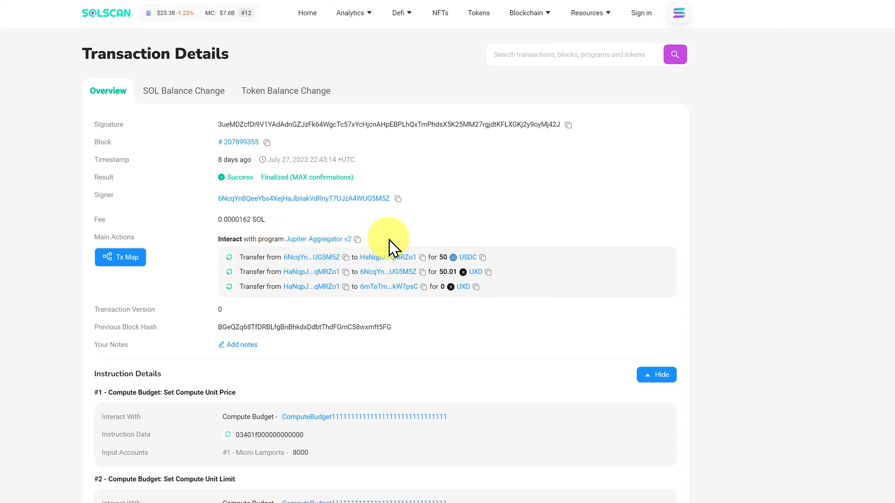
{"action": "mouse_move", "coordinate": [339, 292]}
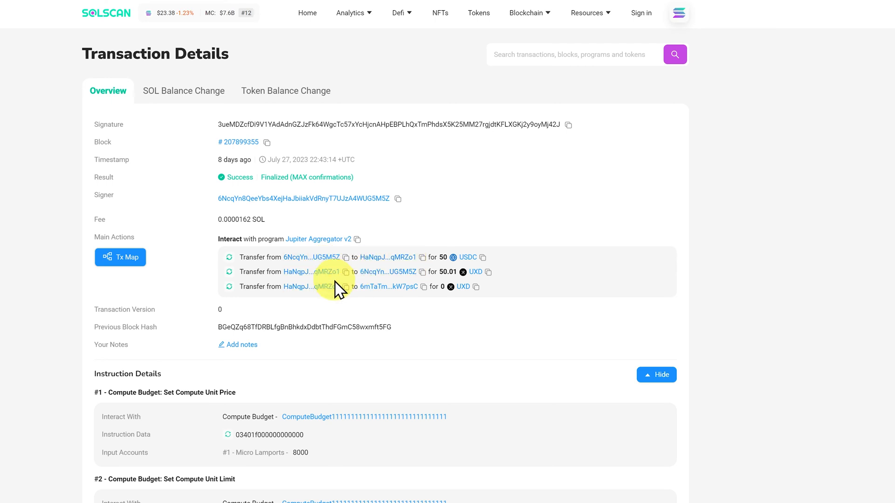
{"action": "left_click", "coordinate": [184, 91]}
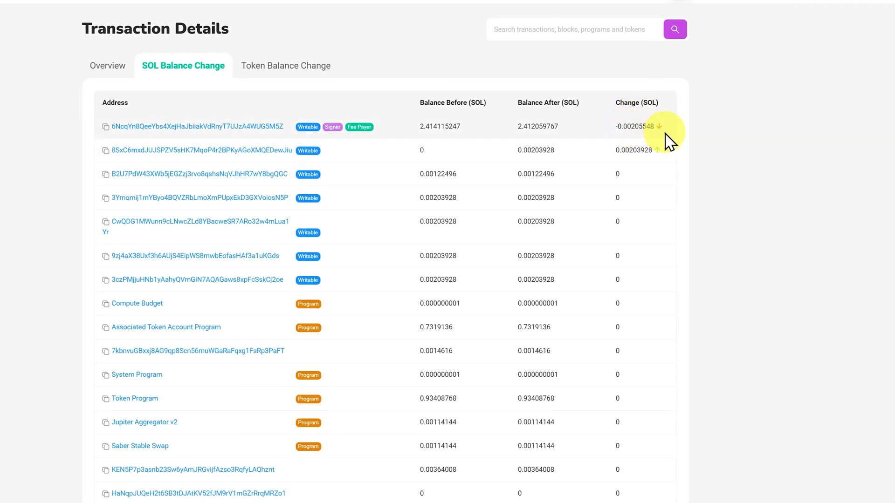
{"action": "left_click", "coordinate": [285, 89]}
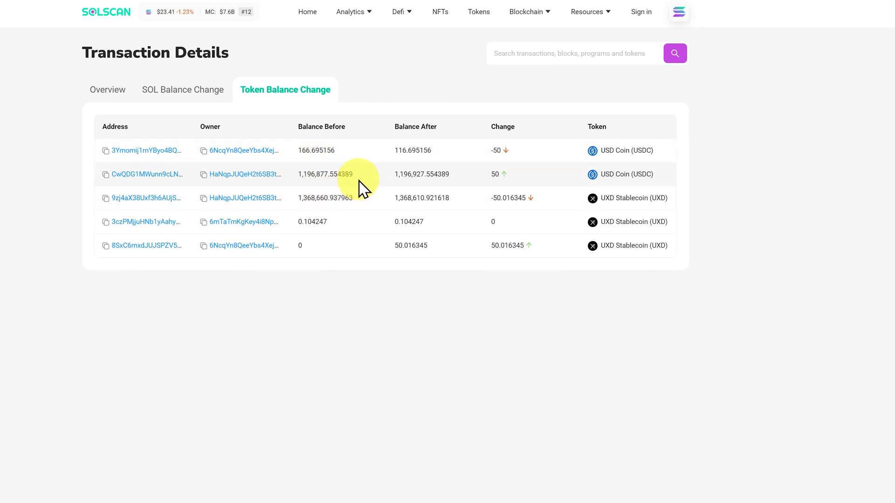
{"action": "mouse_move", "coordinate": [482, 185]}
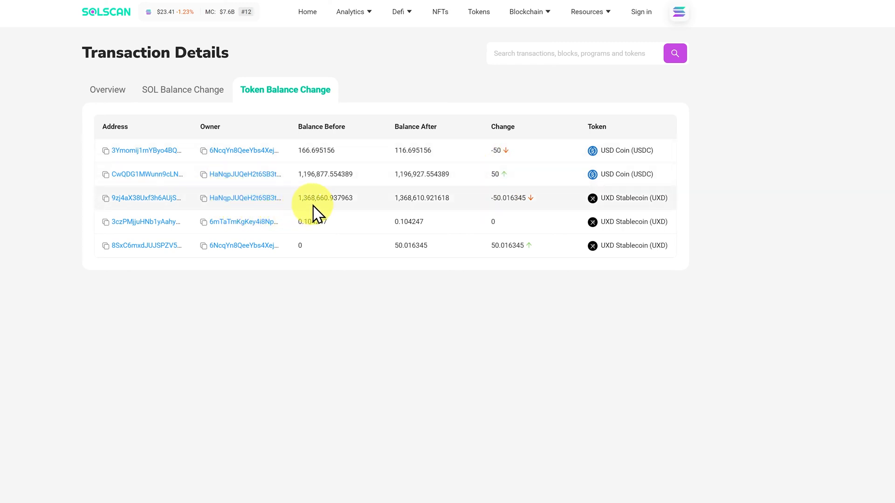
{"action": "mouse_move", "coordinate": [362, 215]}
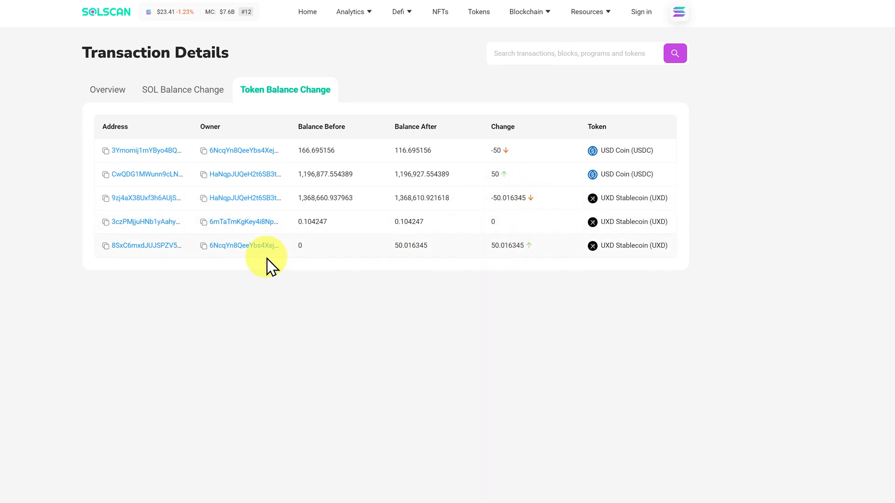
{"action": "left_click", "coordinate": [107, 89]}
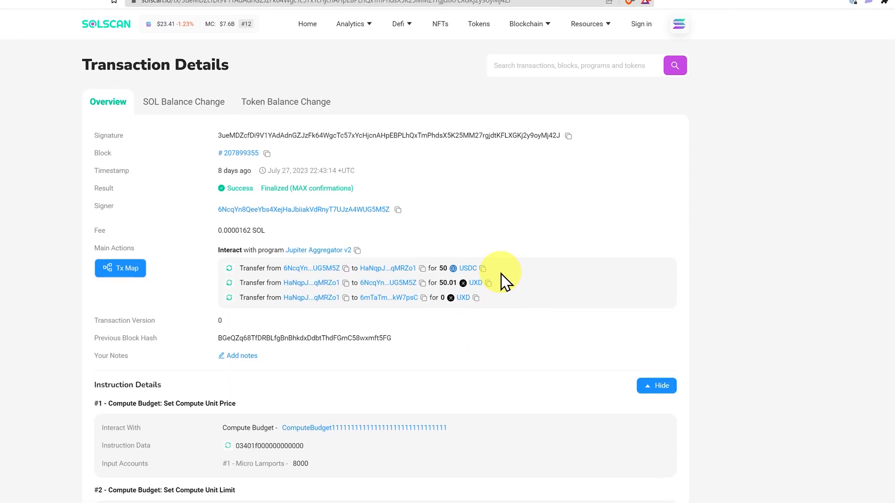
From the Phantom wallet's bottom bar, open the Jupiter SOL-to-USDC swap screen.
{"action": "left_click", "coordinate": [879, 7]}
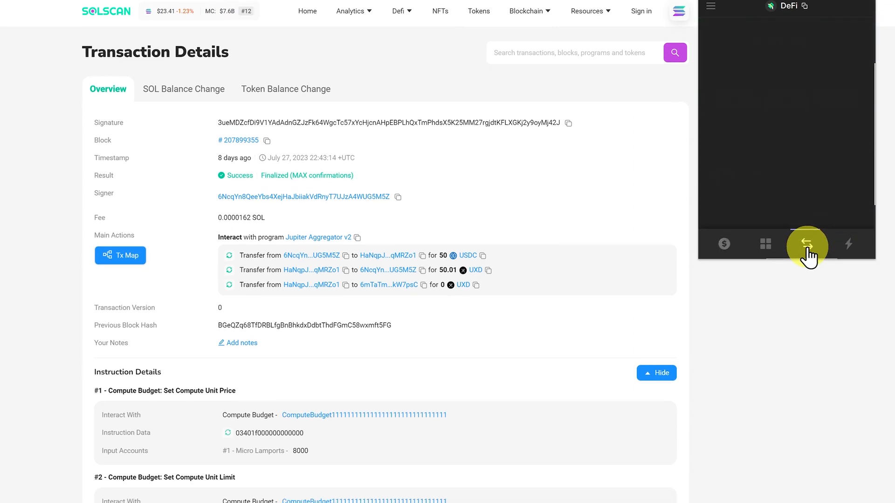
{"action": "left_click", "coordinate": [806, 244]}
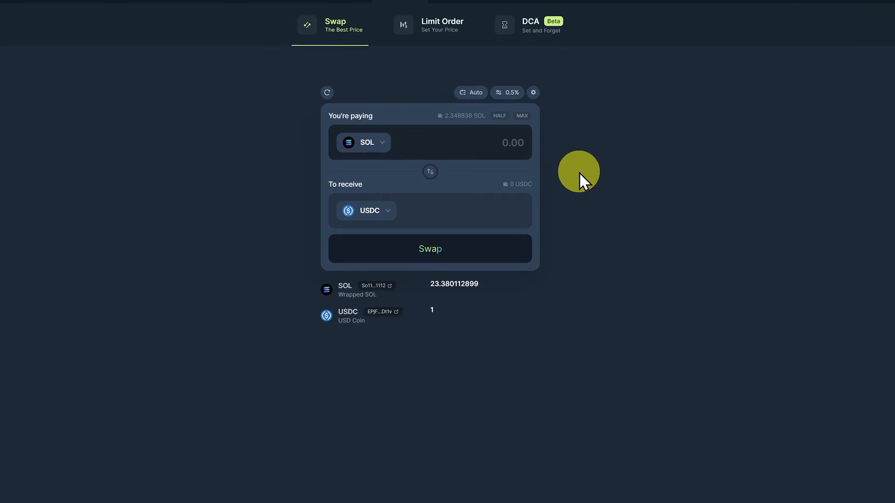
{"action": "left_click", "coordinate": [363, 141]}
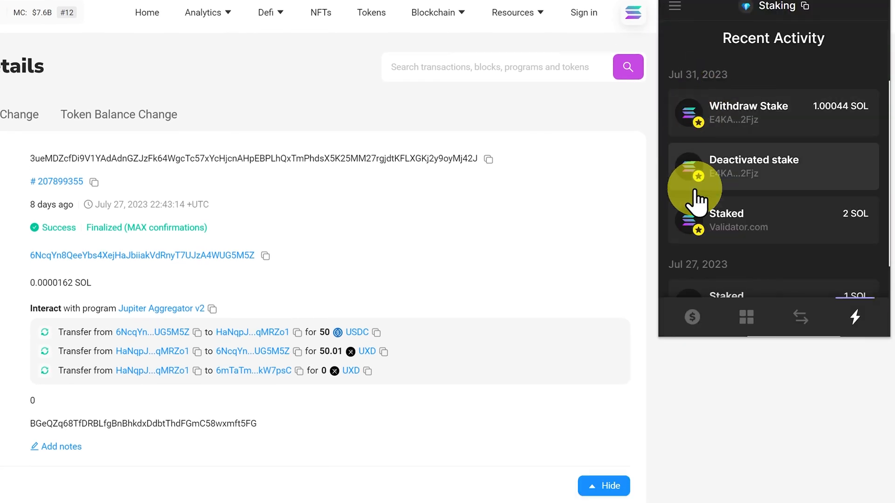
{"action": "mouse_move", "coordinate": [844, 145]}
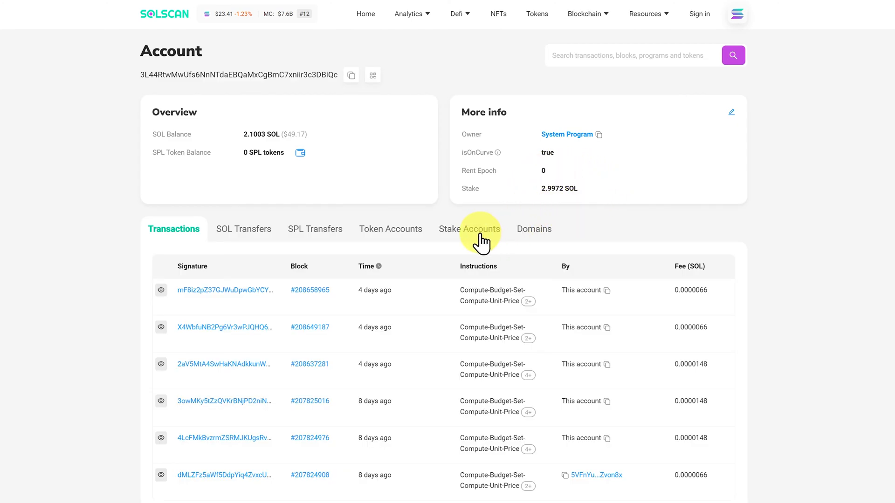
Review the account's two delegated stake accounts and the 5.1 SOL transfer, then its transaction list.
{"action": "left_click", "coordinate": [469, 230]}
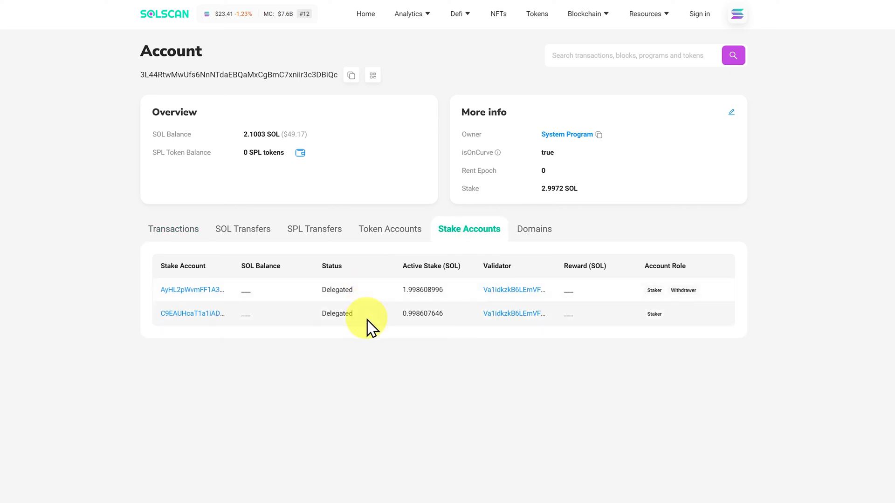
{"action": "left_click", "coordinate": [243, 229]}
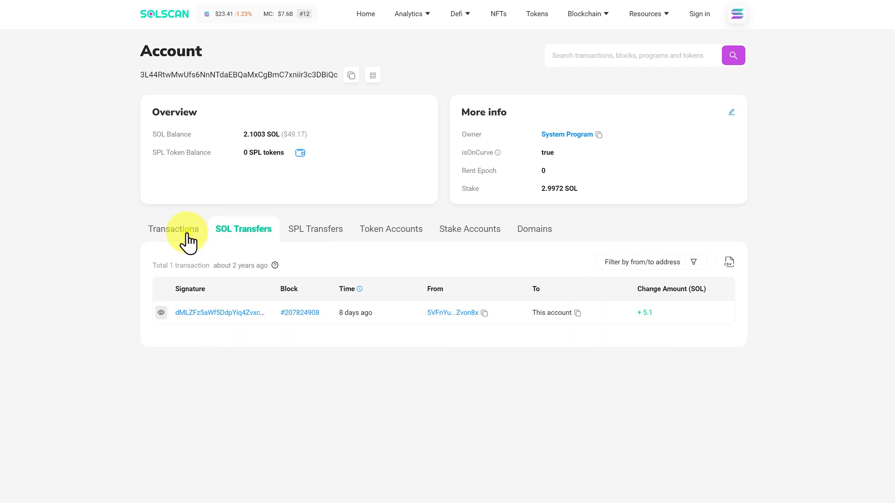
{"action": "left_click", "coordinate": [173, 230]}
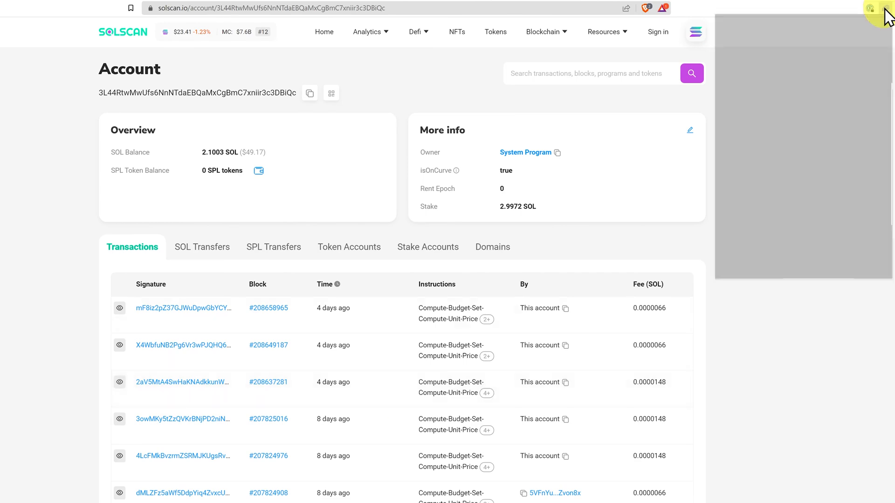
In Phantom's Staking account activity, open the 1.00044 SOL Withdraw Stake details.
{"action": "left_click", "coordinate": [871, 7]}
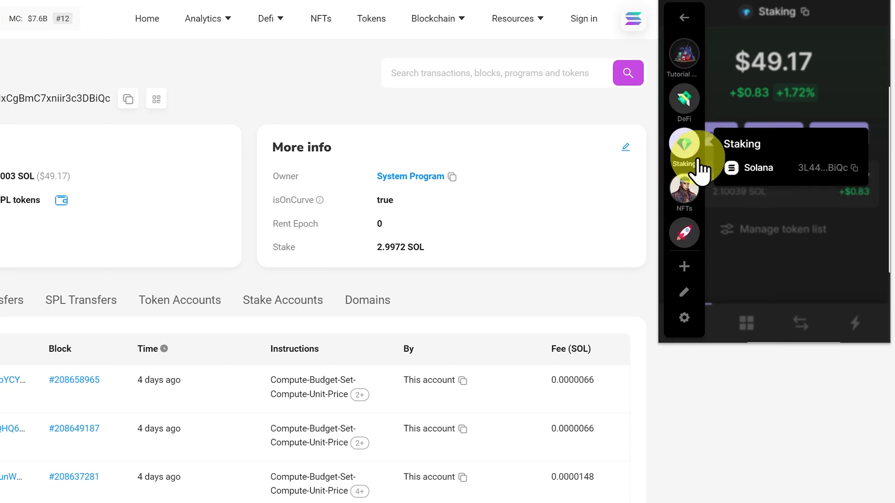
{"action": "left_click", "coordinate": [859, 323]}
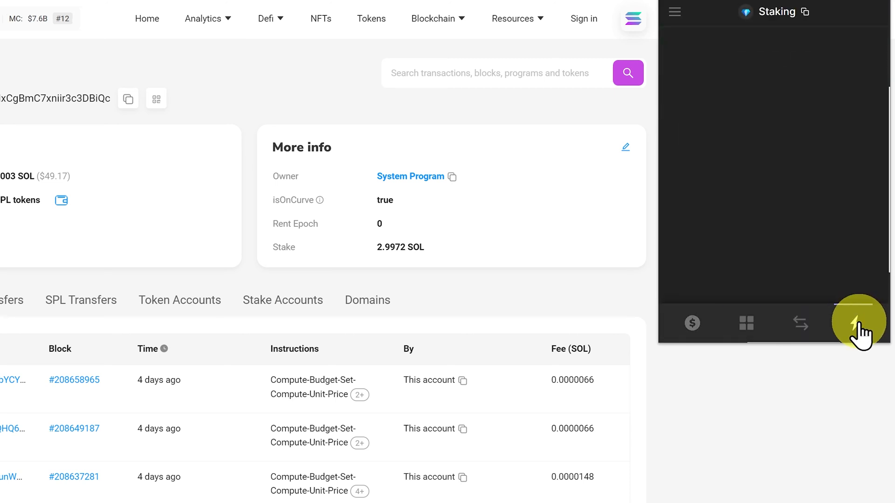
{"action": "left_click", "coordinate": [855, 323]}
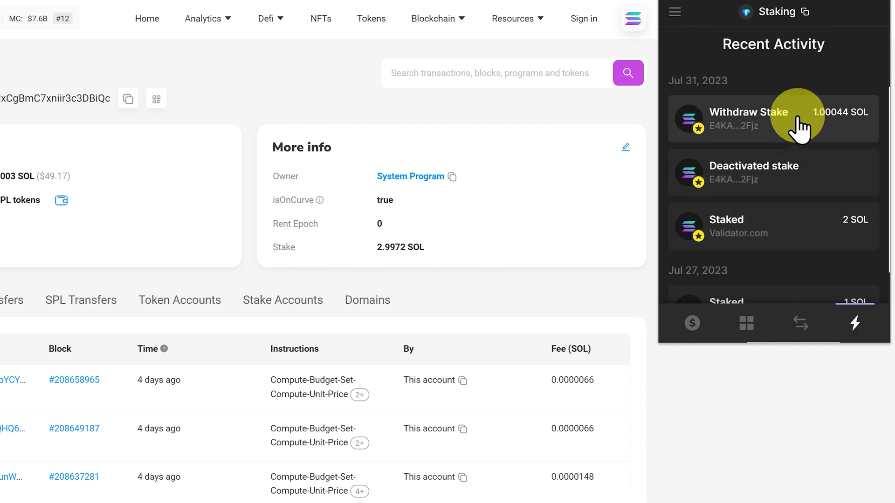
{"action": "left_click", "coordinate": [774, 118]}
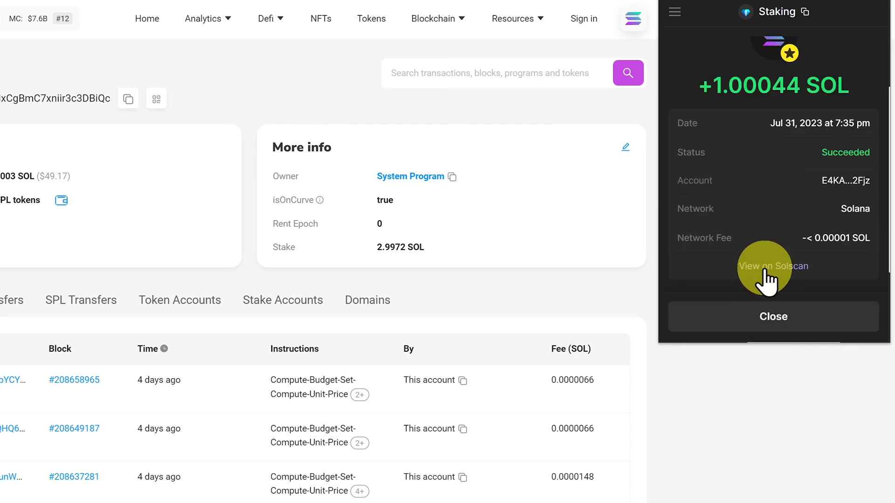
View the withdrawal on Solscan: 1.0004383 SOL balance change, no token changes, and its instruction details.
{"action": "left_click", "coordinate": [773, 266]}
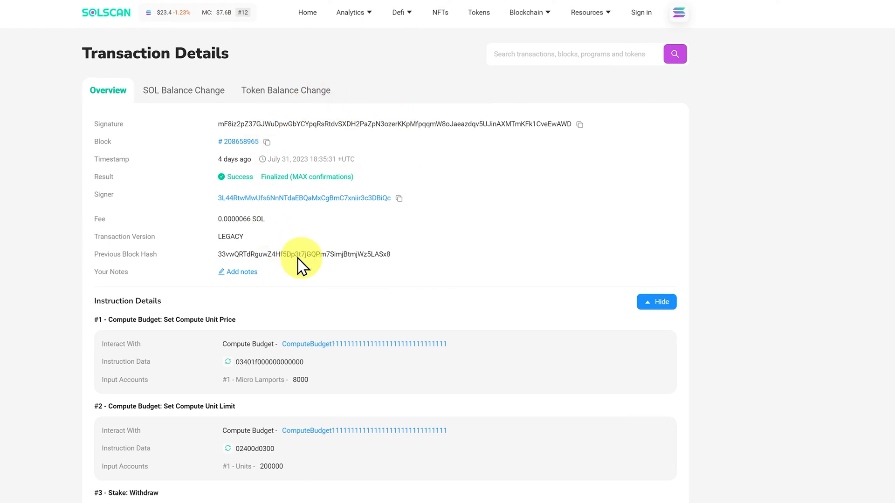
{"action": "left_click", "coordinate": [184, 91]}
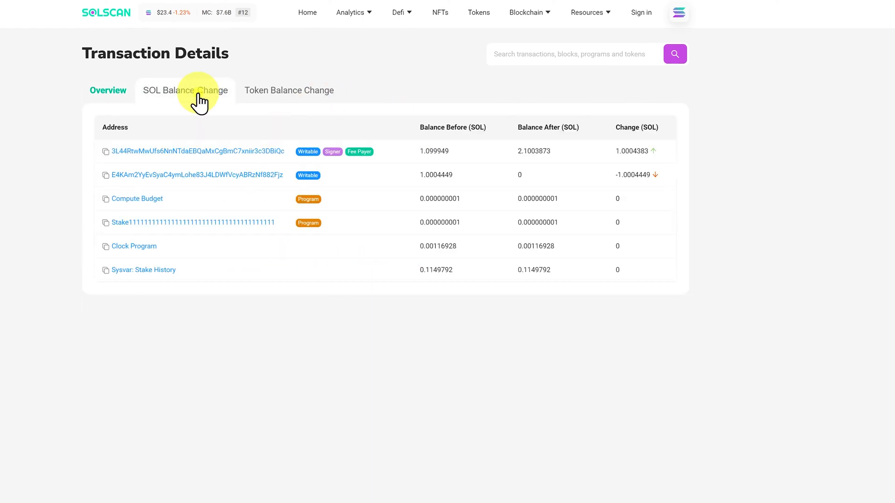
{"action": "left_click", "coordinate": [289, 90]}
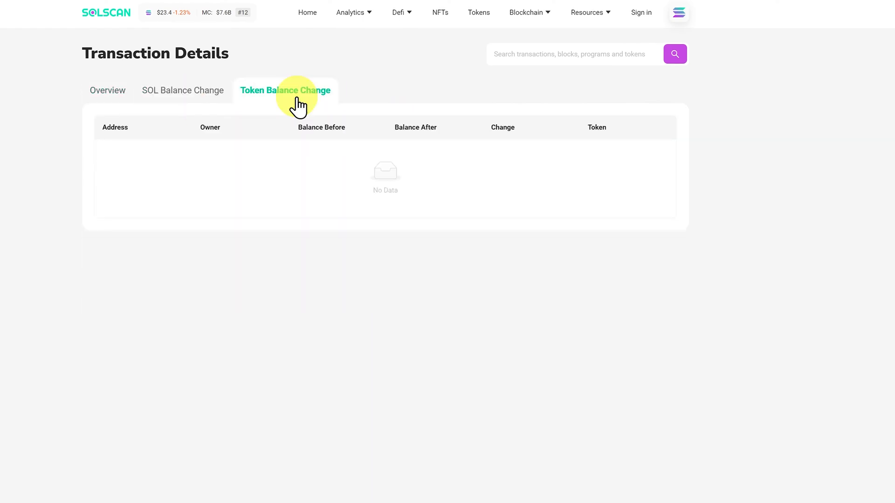
{"action": "left_click", "coordinate": [183, 91]}
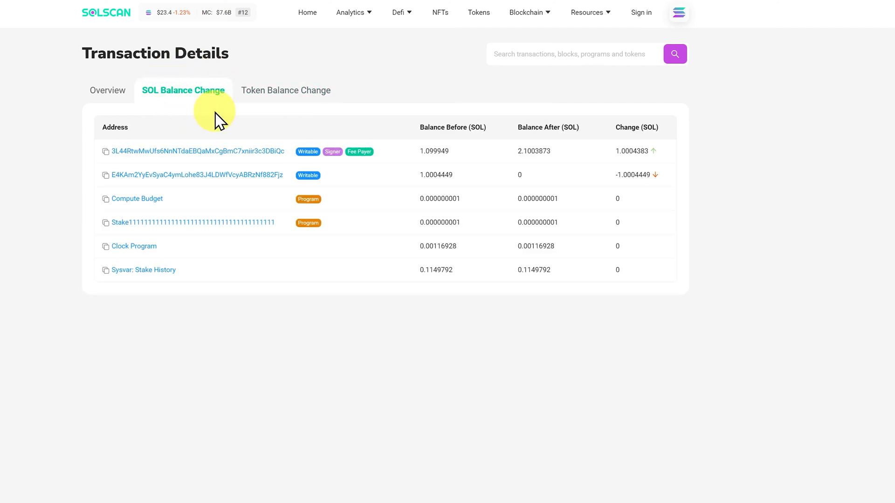
{"action": "mouse_move", "coordinate": [299, 240]}
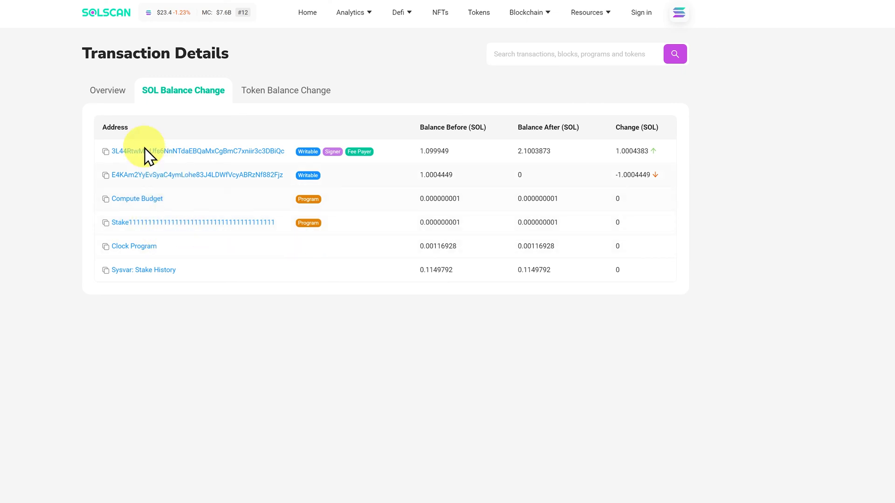
{"action": "left_click", "coordinate": [107, 91]}
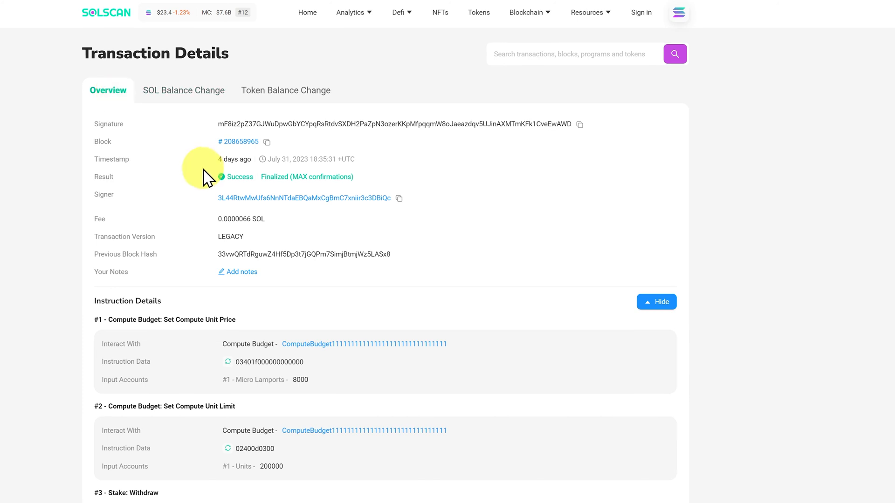
{"action": "scroll", "scroll_direction": "down", "scroll_amount": 3}
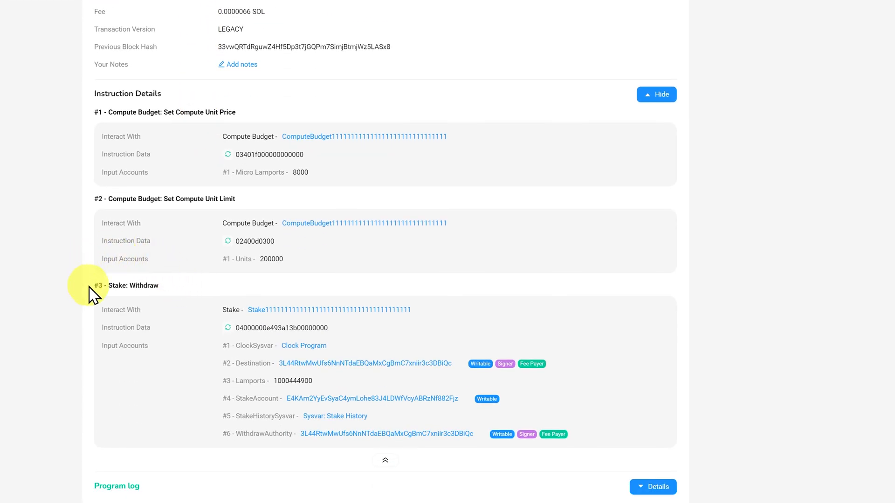
{"action": "mouse_move", "coordinate": [166, 299]}
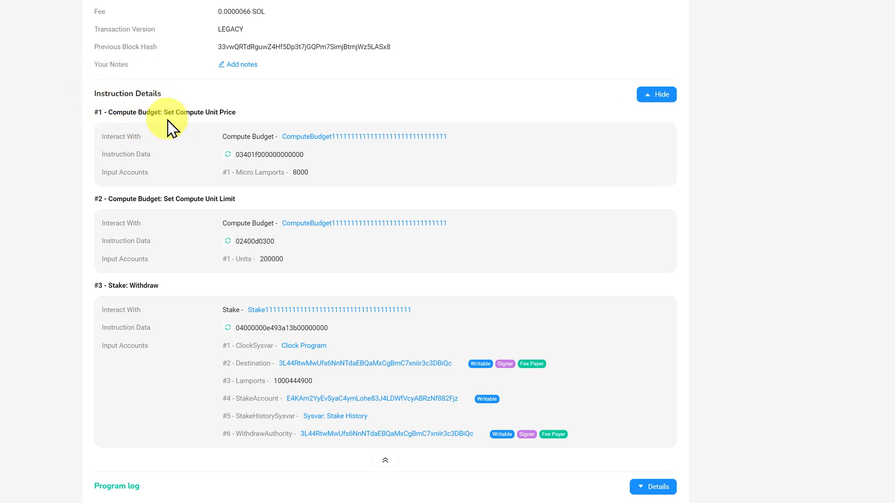
{"action": "mouse_move", "coordinate": [182, 93]}
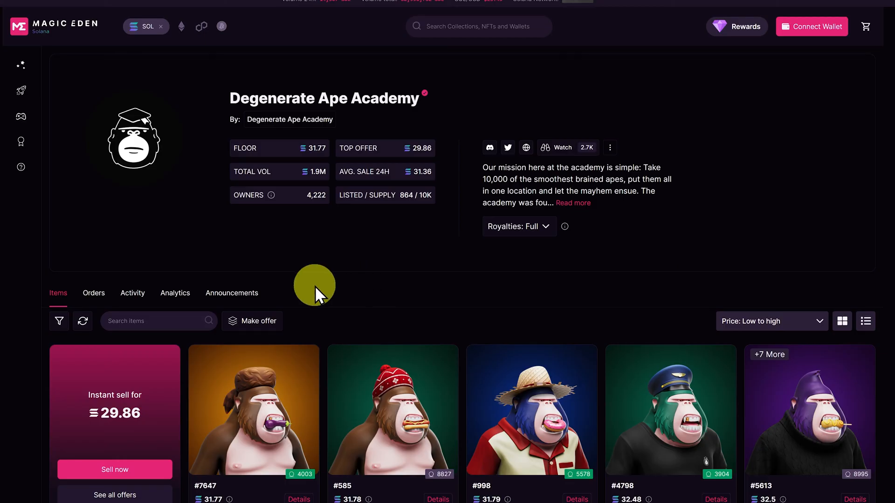
From the collection's sales activity, reach Degen Ape #3814 and open its latest 31.7 SOL sale in an explorer.
{"action": "left_click", "coordinate": [132, 293]}
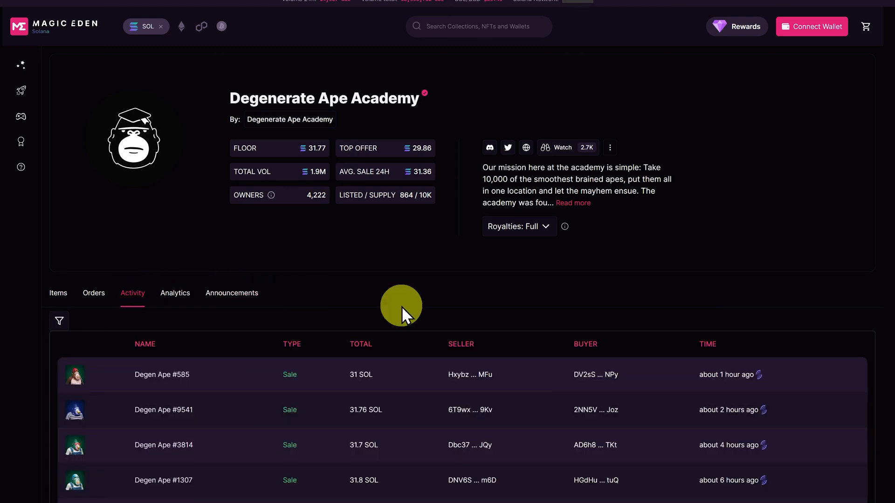
{"action": "scroll", "scroll_direction": "down", "scroll_amount": 3}
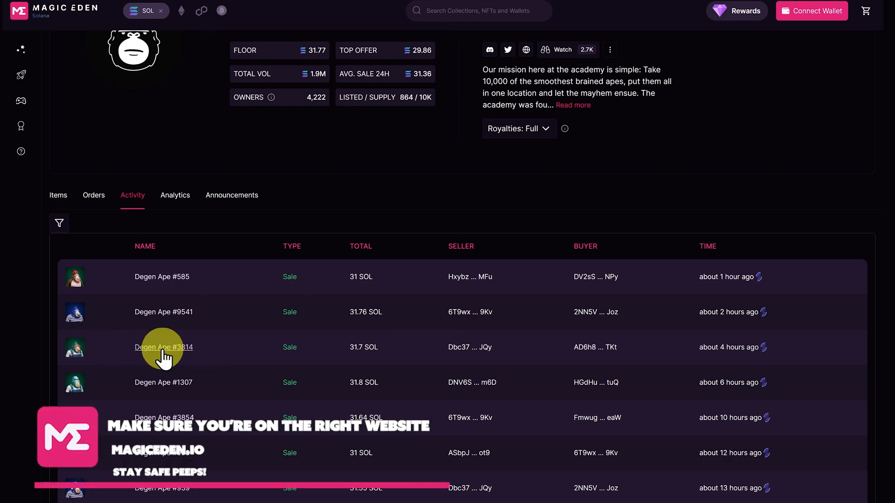
{"action": "left_click", "coordinate": [164, 347]}
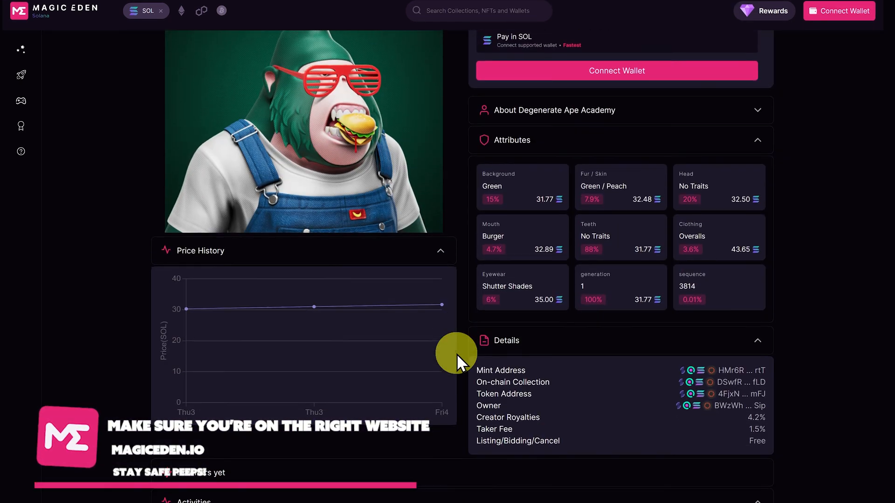
{"action": "scroll", "scroll_direction": "down", "scroll_amount": 3}
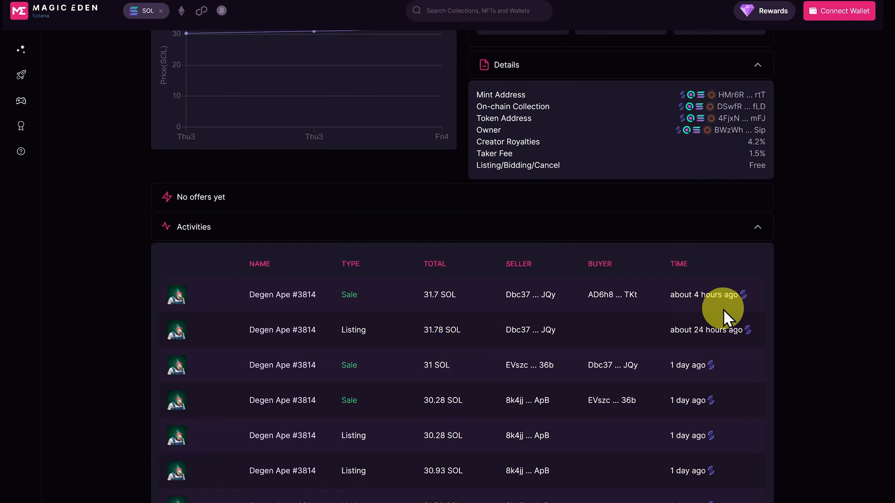
{"action": "mouse_move", "coordinate": [745, 295]}
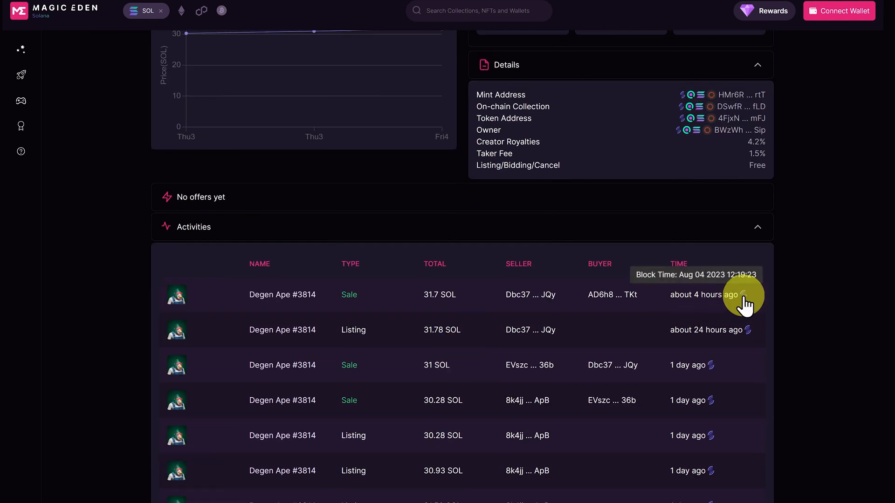
{"action": "left_click", "coordinate": [743, 294]}
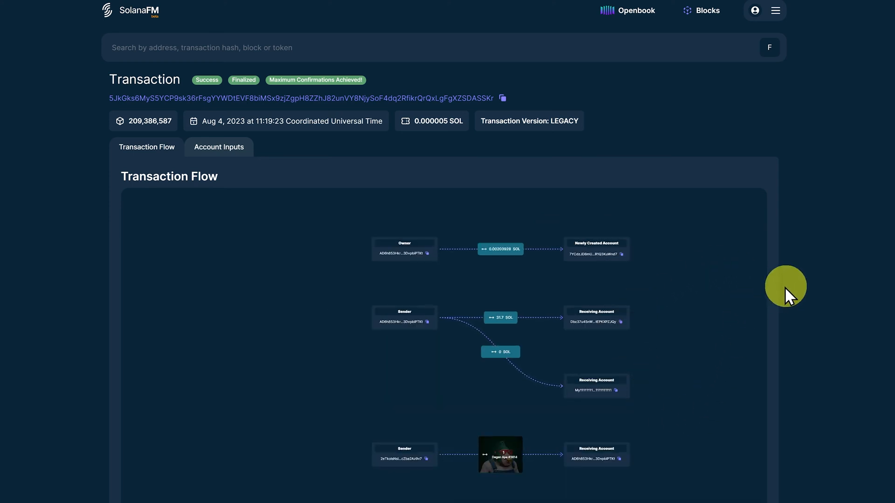
Scroll through the sale's accounts and HadeSwap instructions, then copy the transaction signature.
{"action": "scroll", "scroll_direction": "down", "scroll_amount": 3}
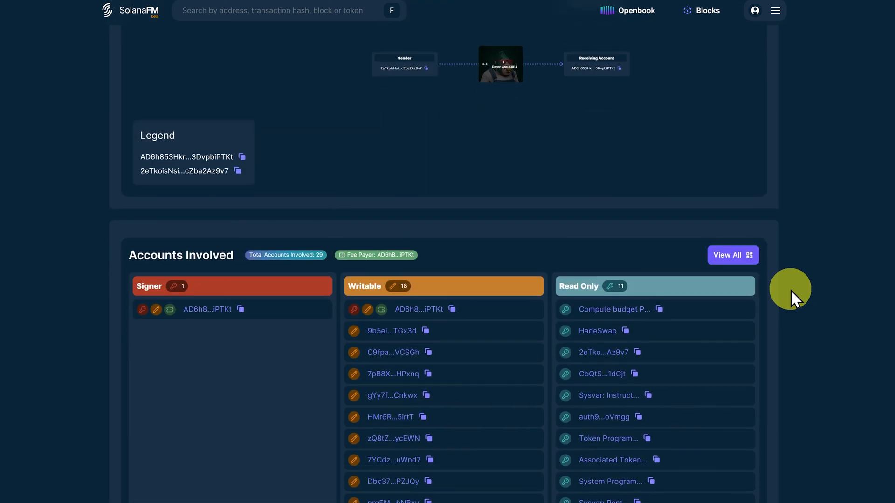
{"action": "scroll", "scroll_direction": "down", "scroll_amount": 3}
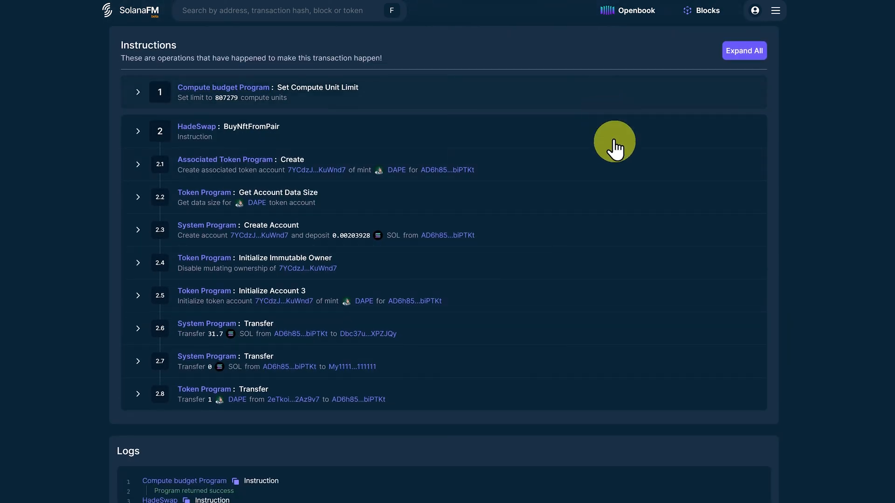
{"action": "mouse_move", "coordinate": [662, 388]}
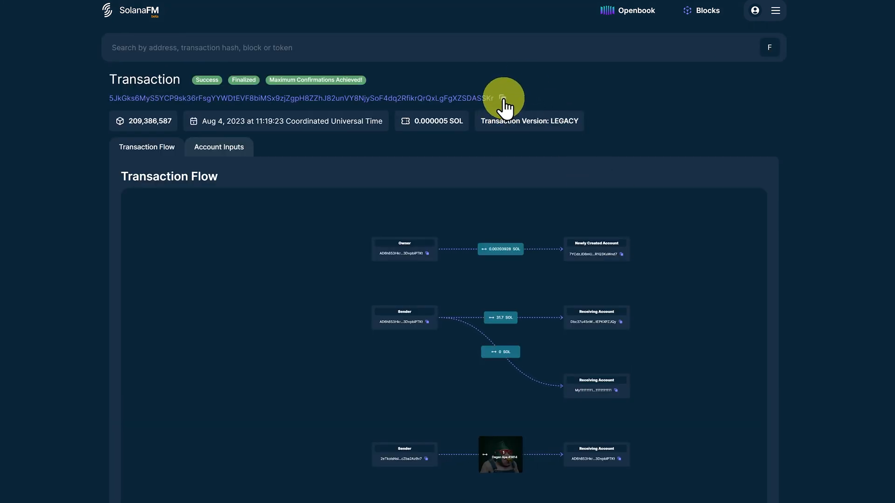
{"action": "left_click", "coordinate": [502, 98]}
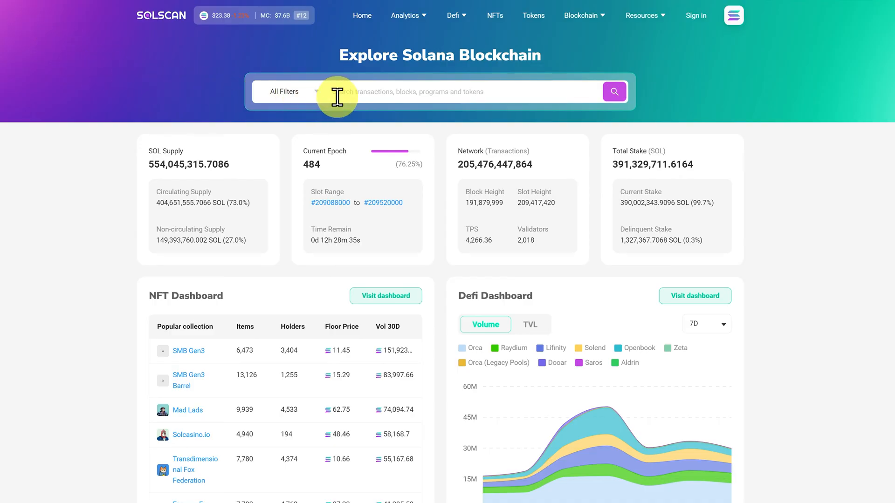
Search the copied signature on Solscan and show the 31.7 SOL purchase's token balance changes.
{"action": "type", "text": "5JkGks6MyS5YCP9sk36rFsgYYWDtEVF8biMSx9zjZgpH8ZZhJ82unVY8NjySoF4dq2RfikrQrQxLgFgXZSDASSKr"}
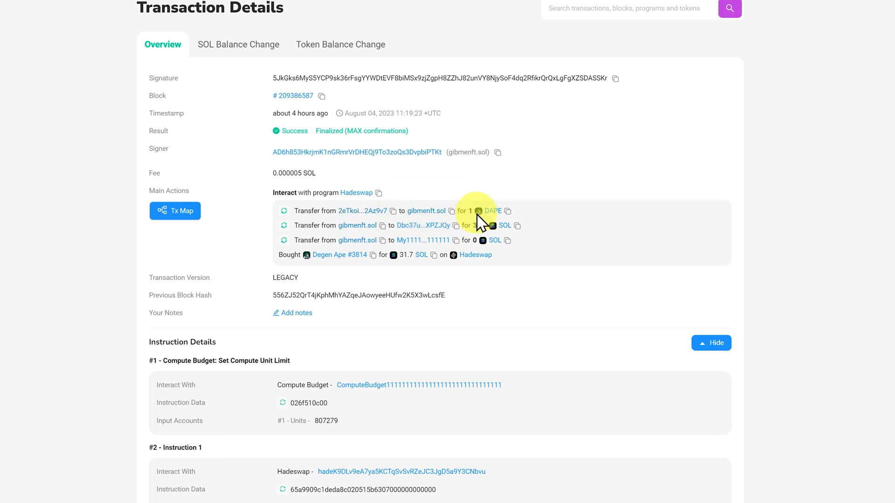
{"action": "mouse_move", "coordinate": [464, 225]}
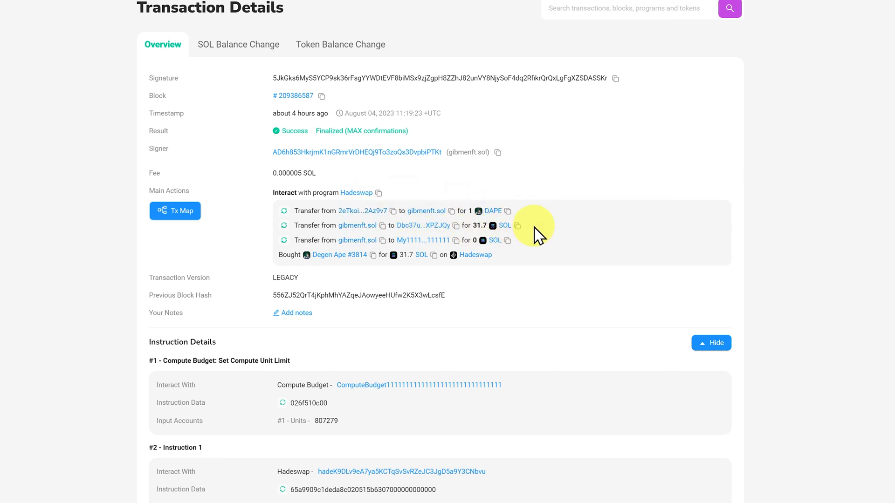
{"action": "left_click", "coordinate": [238, 45]}
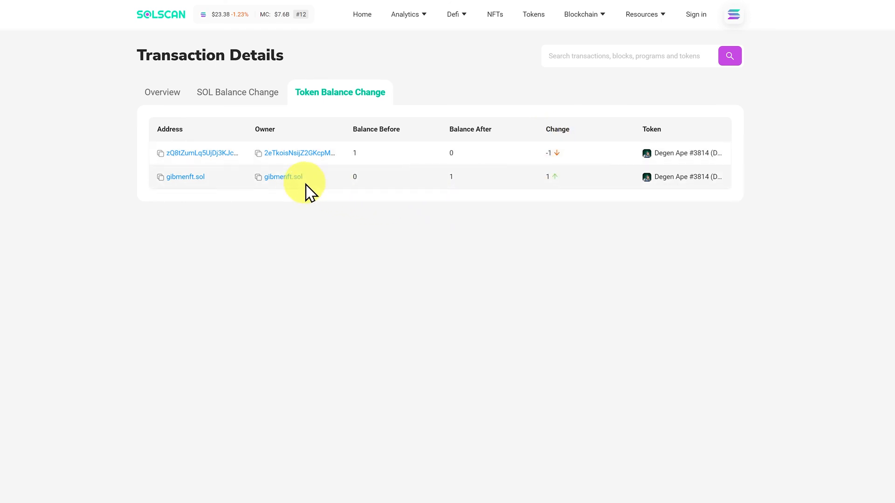
{"action": "left_click", "coordinate": [282, 176]}
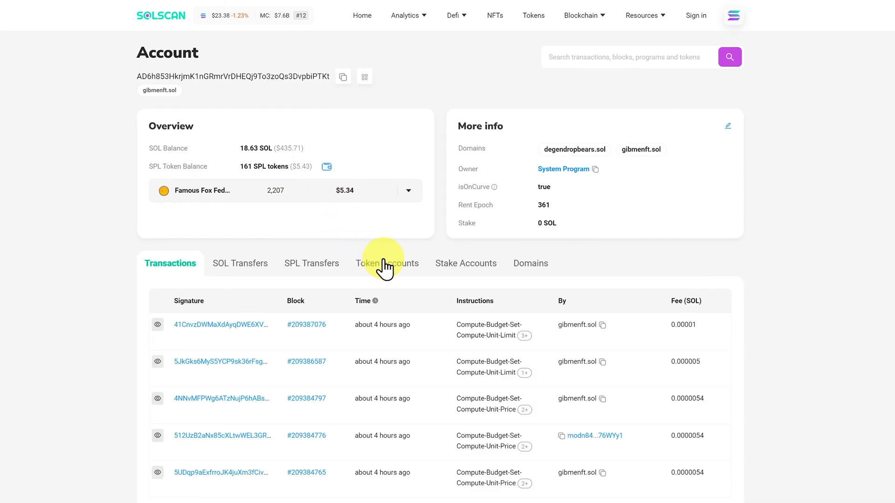
{"action": "left_click", "coordinate": [386, 263]}
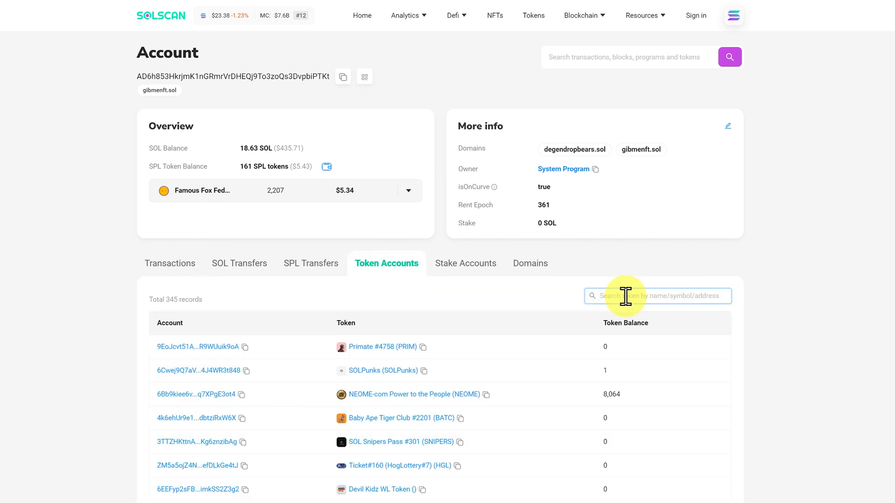
{"action": "type", "text": "dape"}
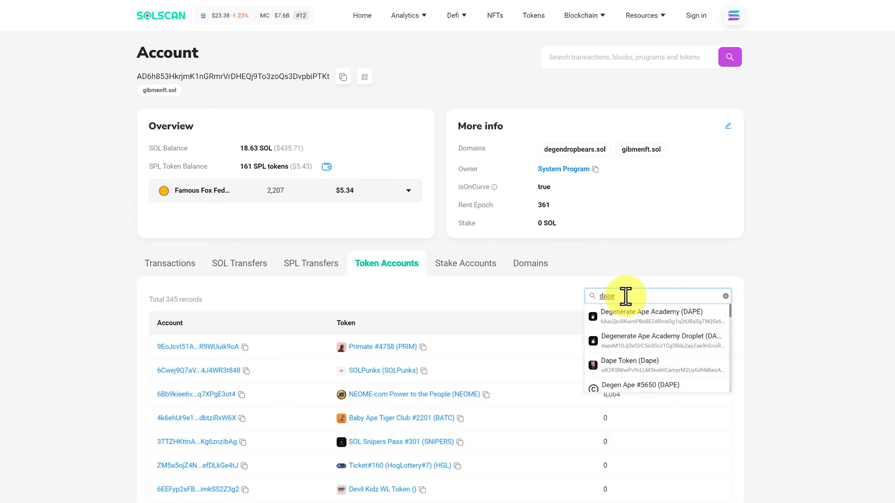
{"action": "left_click", "coordinate": [725, 296]}
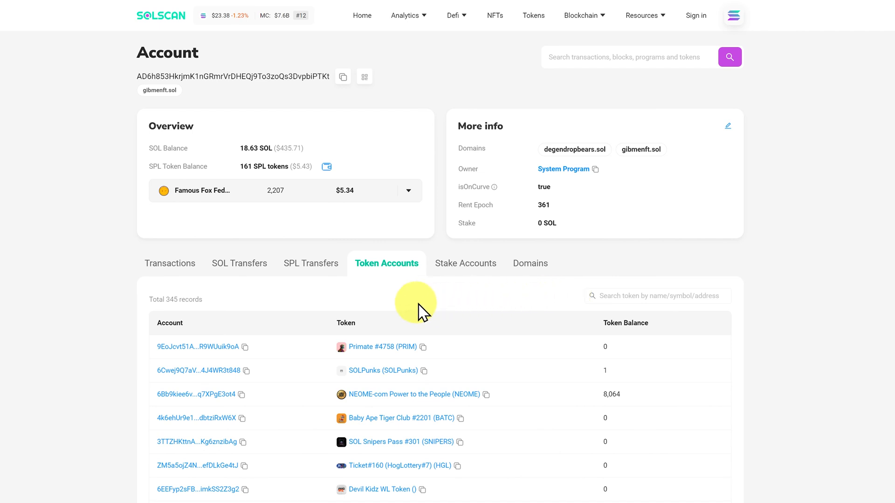
{"action": "mouse_move", "coordinate": [323, 268]}
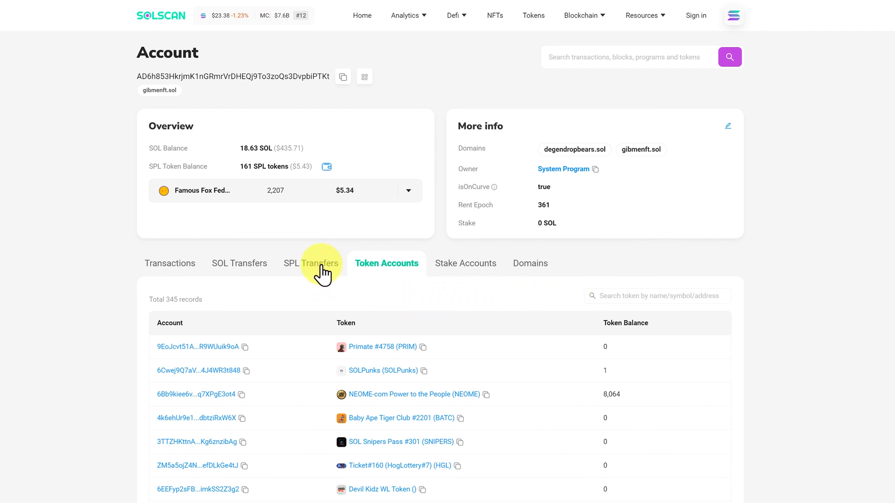
From gibmenft.sol's SPL transfers, open the Degen Ape #3814 token page and its holders.
{"action": "left_click", "coordinate": [311, 263]}
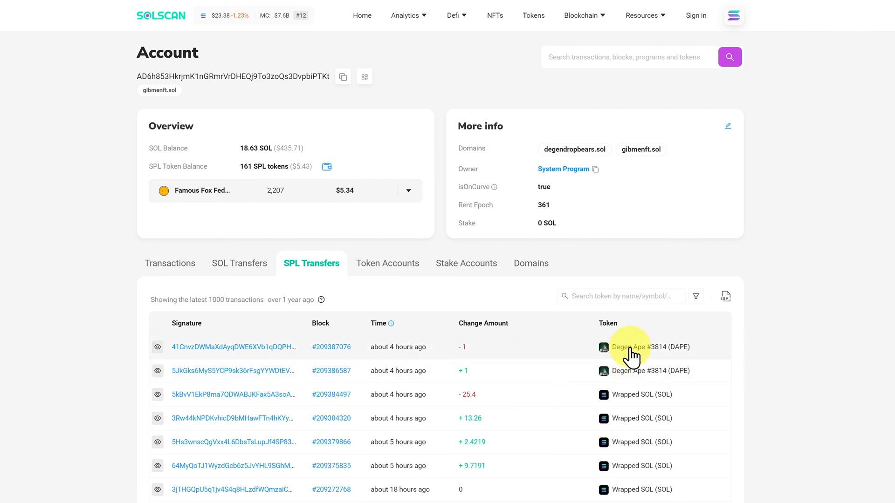
{"action": "left_click", "coordinate": [650, 347]}
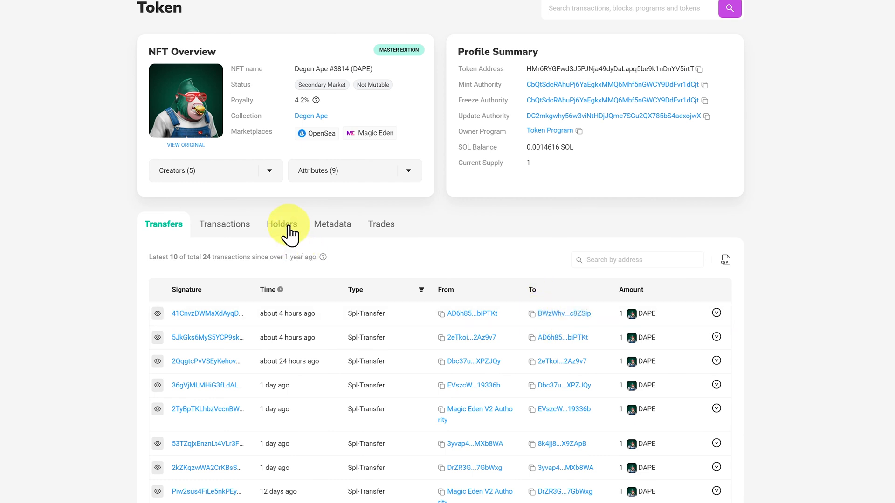
{"action": "left_click", "coordinate": [281, 224]}
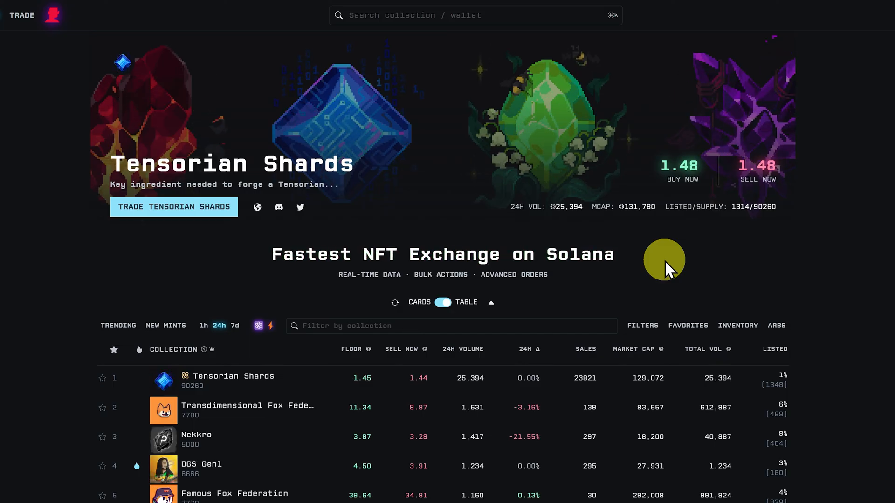
Open Mad Lads #4501's activity on Tensor and its newest 63.09 SOL listing transaction in an explorer.
{"action": "scroll", "scroll_direction": "down", "scroll_amount": 3}
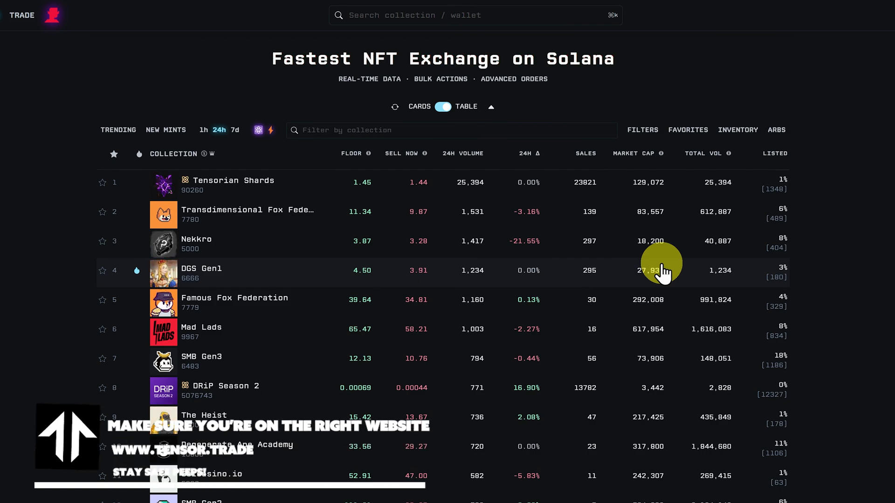
{"action": "mouse_move", "coordinate": [261, 342]}
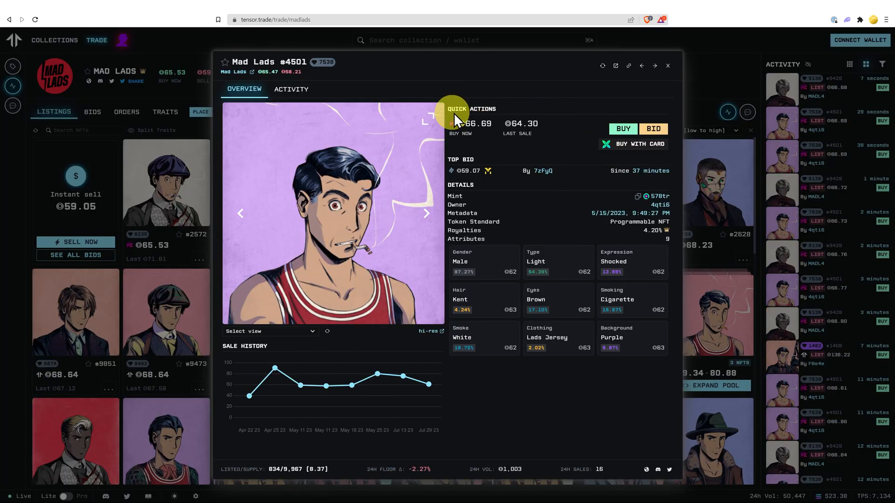
{"action": "left_click", "coordinate": [290, 89]}
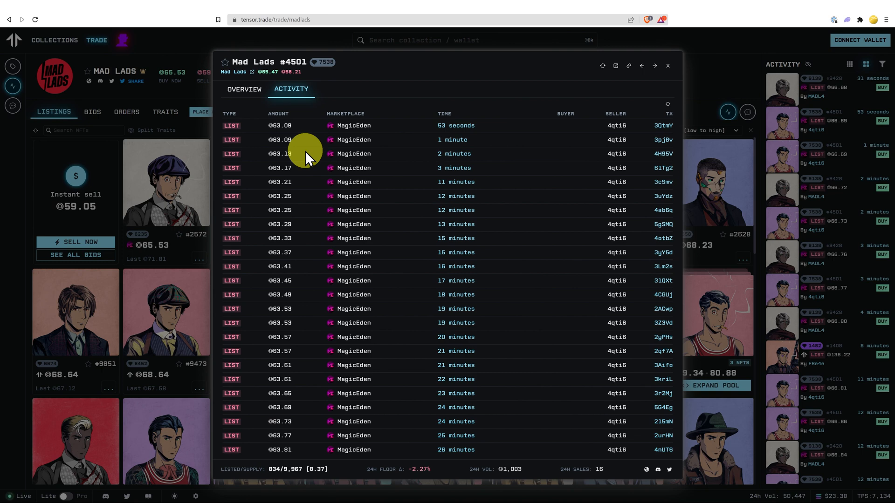
{"action": "scroll", "scroll_direction": "down", "scroll_amount": 3}
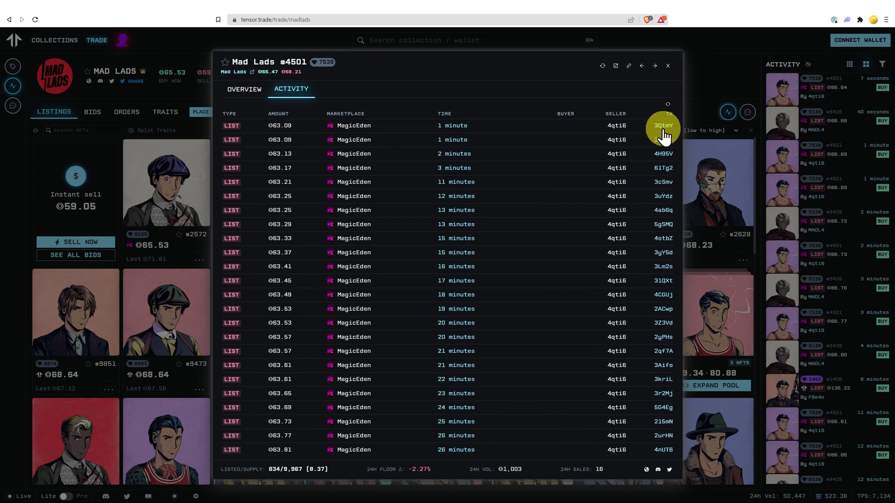
{"action": "left_click", "coordinate": [663, 128]}
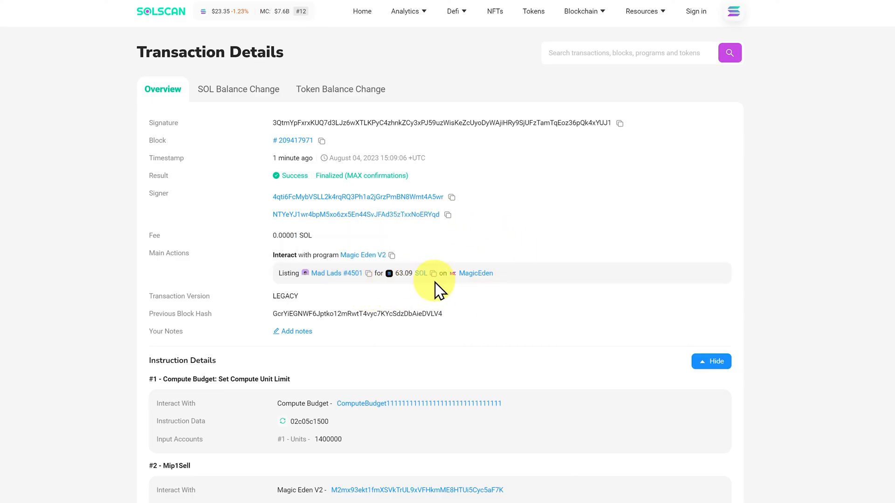
Switch back to the Degen Ape #3814 holders page showing a single holder.
{"action": "left_click", "coordinate": [335, 273]}
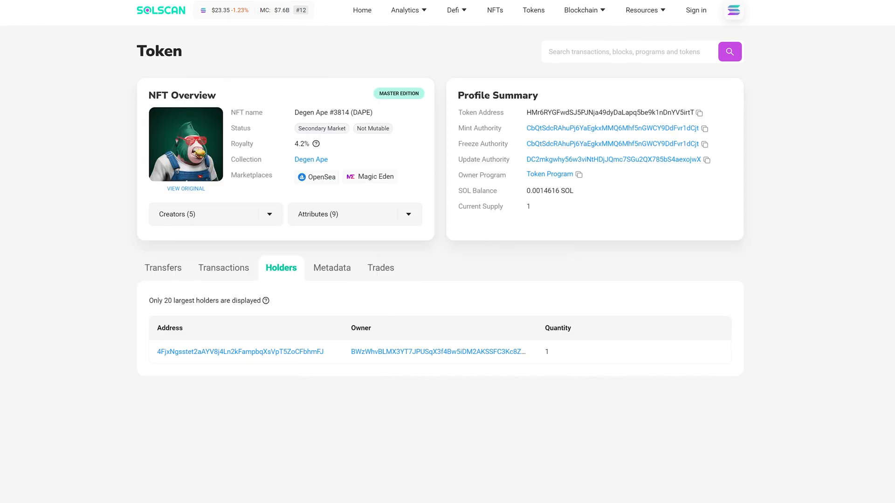